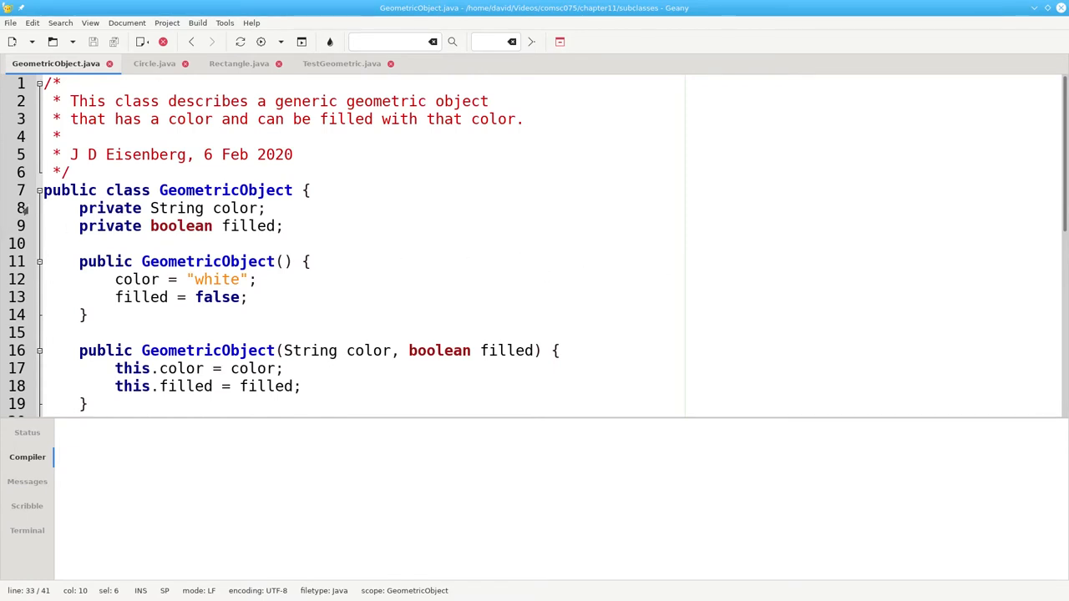
# - Highlight GeometricObject's two constructors, scroll through its methods, then switch to Circle.java
pyautogui.moveTo(78, 208); pyautogui.dragTo(283, 226)
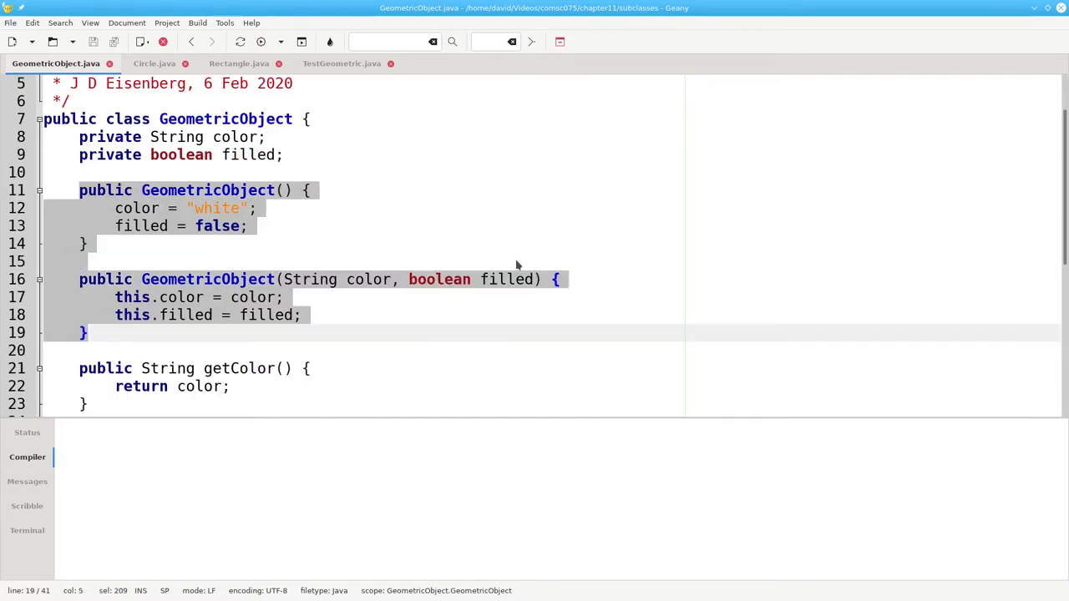
pyautogui.scroll(-3)
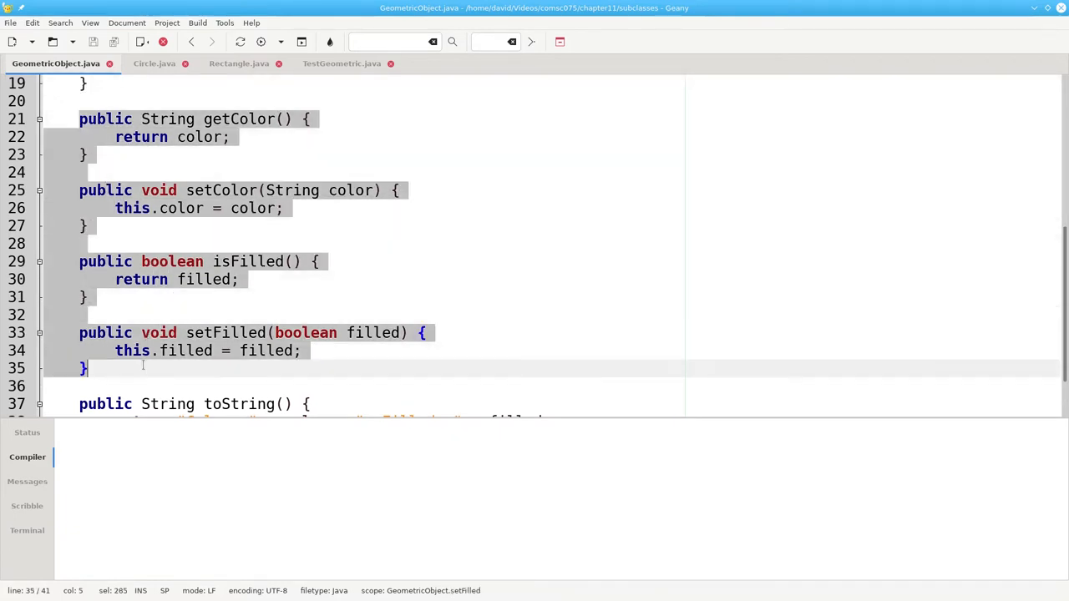
pyautogui.moveTo(494, 255)
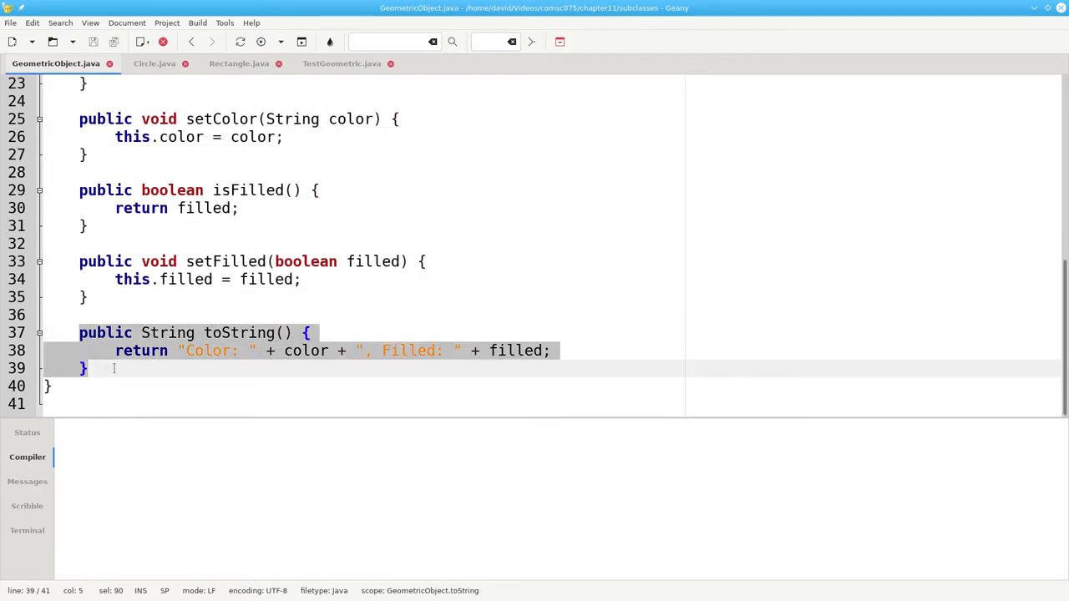
pyautogui.click(154, 63)
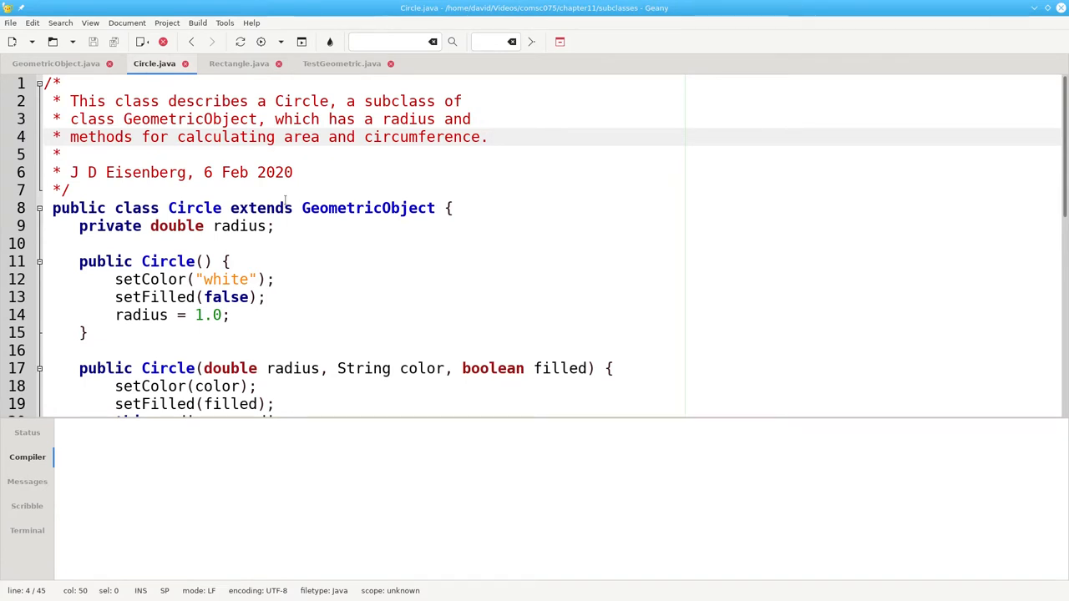
pyautogui.doubleClick(260, 208)
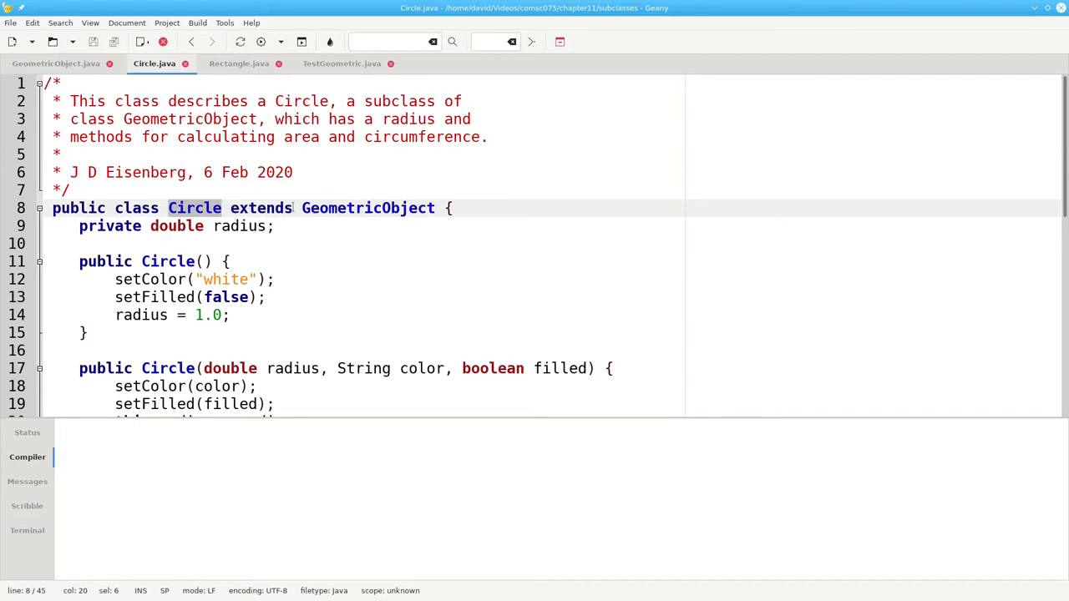
pyautogui.doubleClick(367, 207)
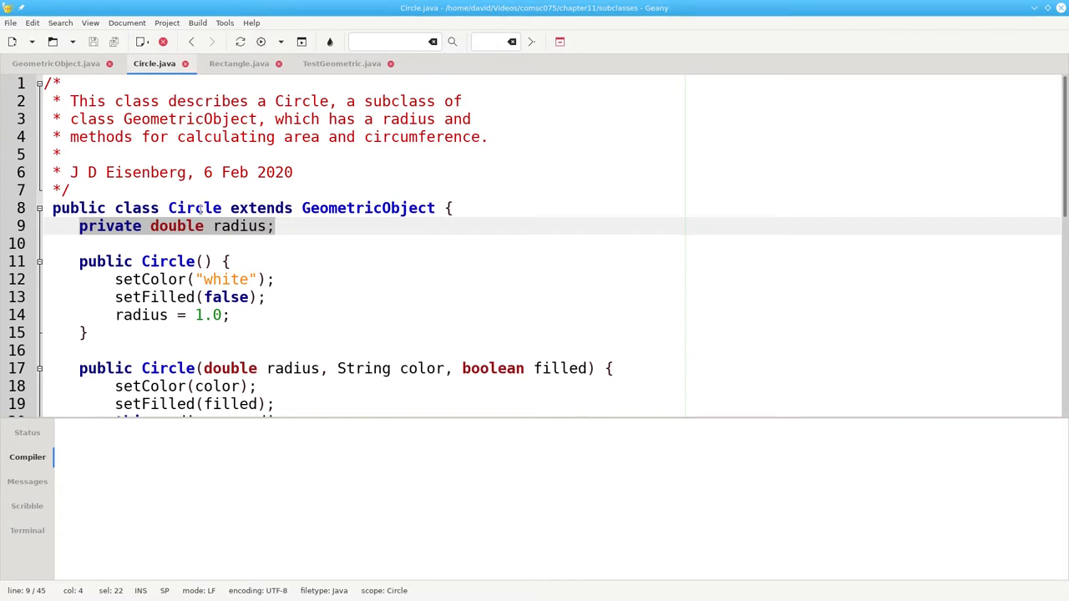
pyautogui.scroll(-3)
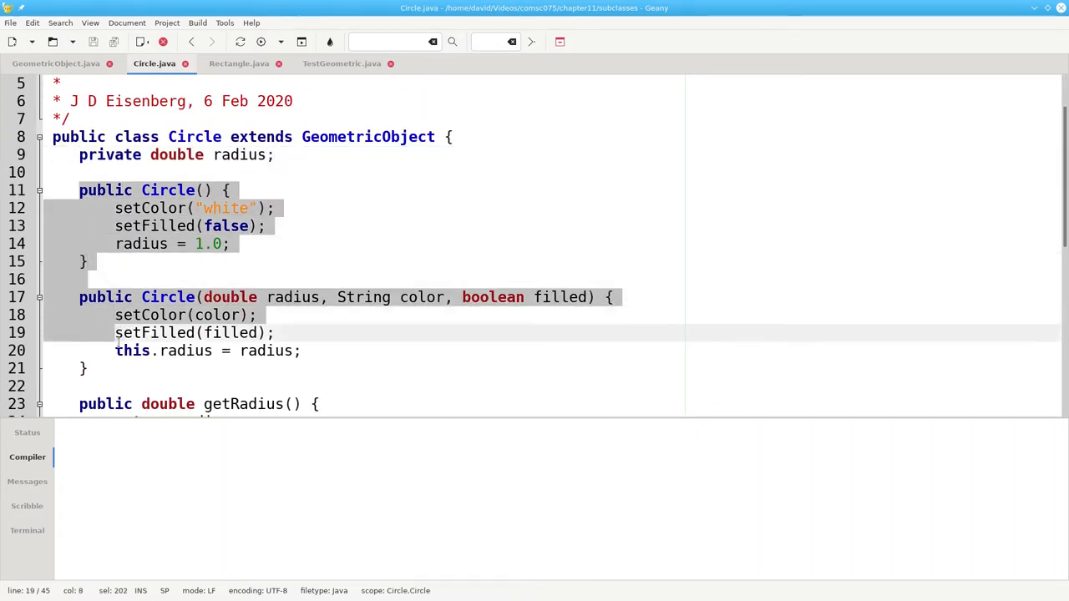
pyautogui.scroll(-3)
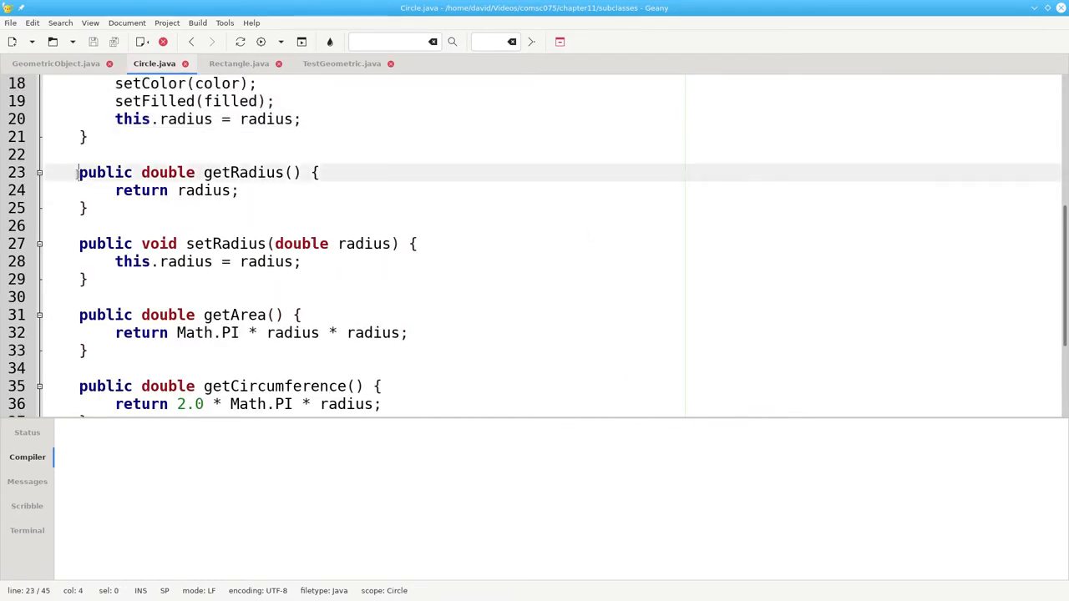
pyautogui.moveTo(79, 172); pyautogui.dragTo(85, 279)
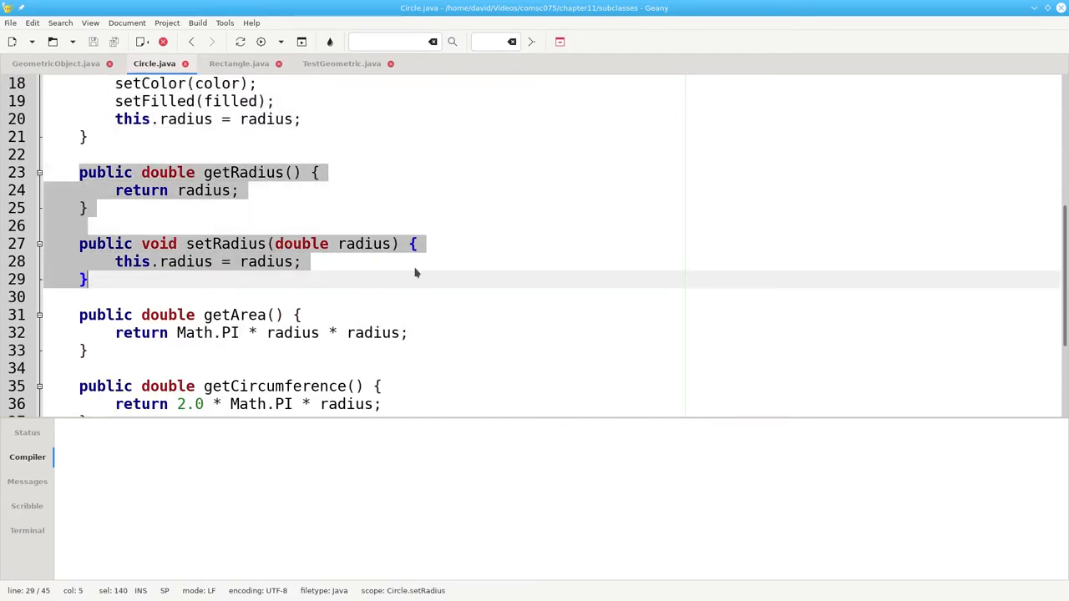
pyautogui.scroll(-3)
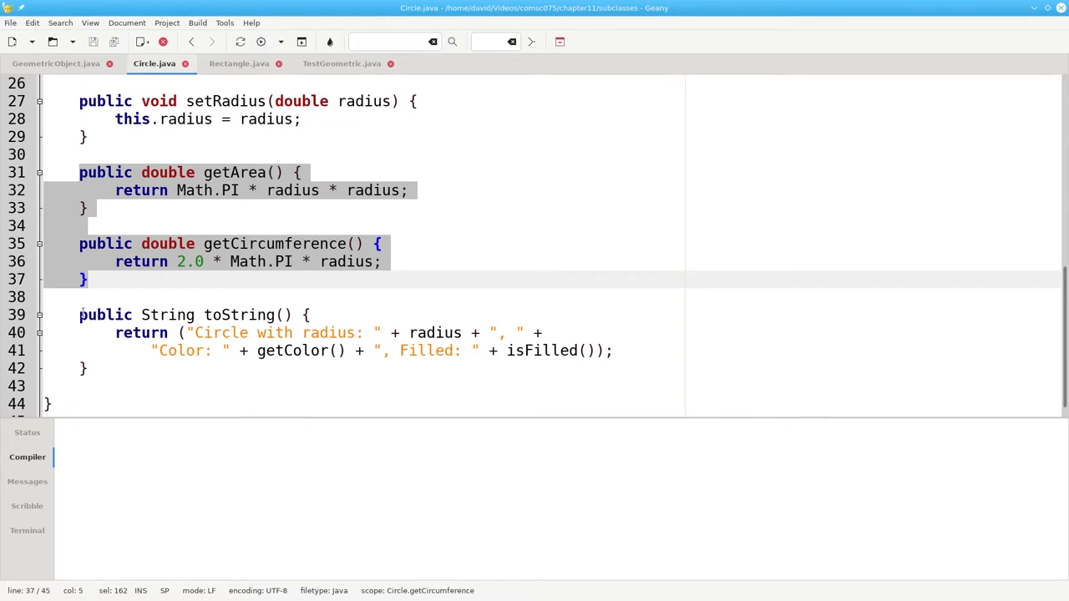
pyautogui.click(88, 369)
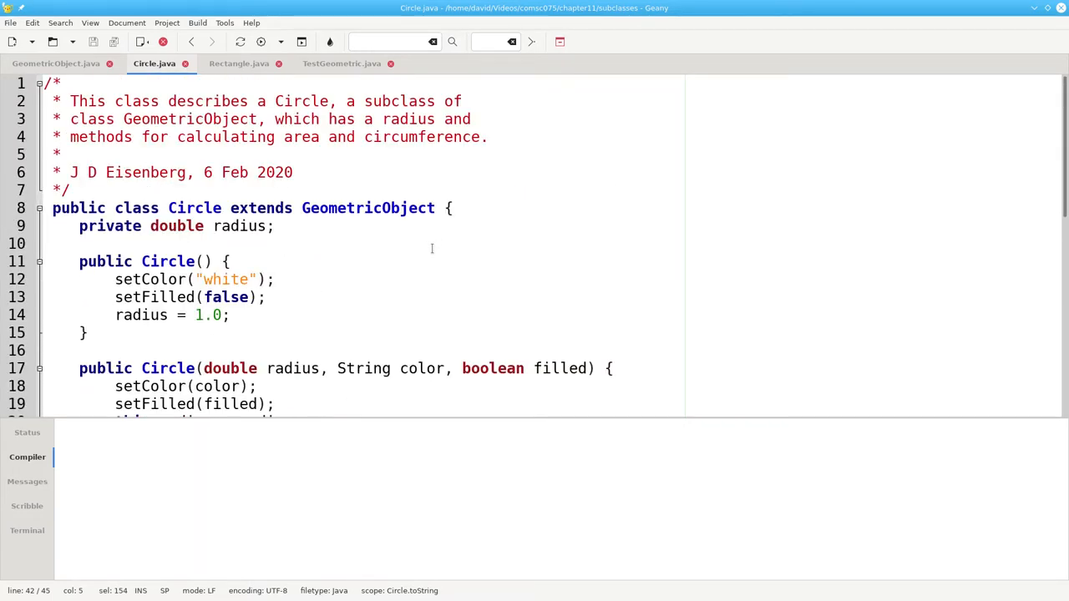
pyautogui.moveTo(268, 261)
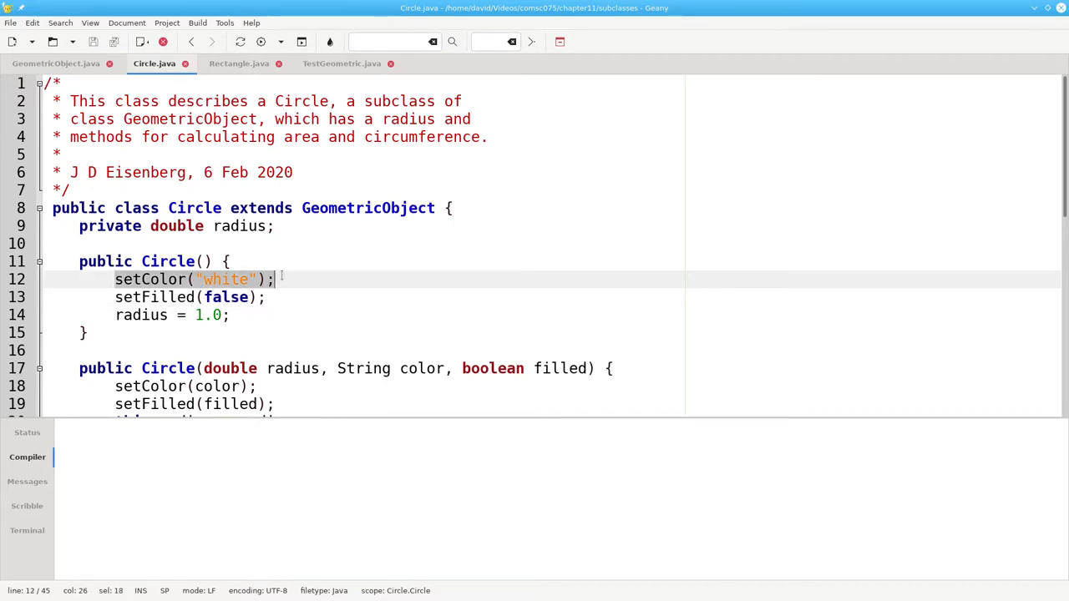
# - Type this.color = "white"; in Circle() and begin the this.filled assignment
pyautogui.write('this')
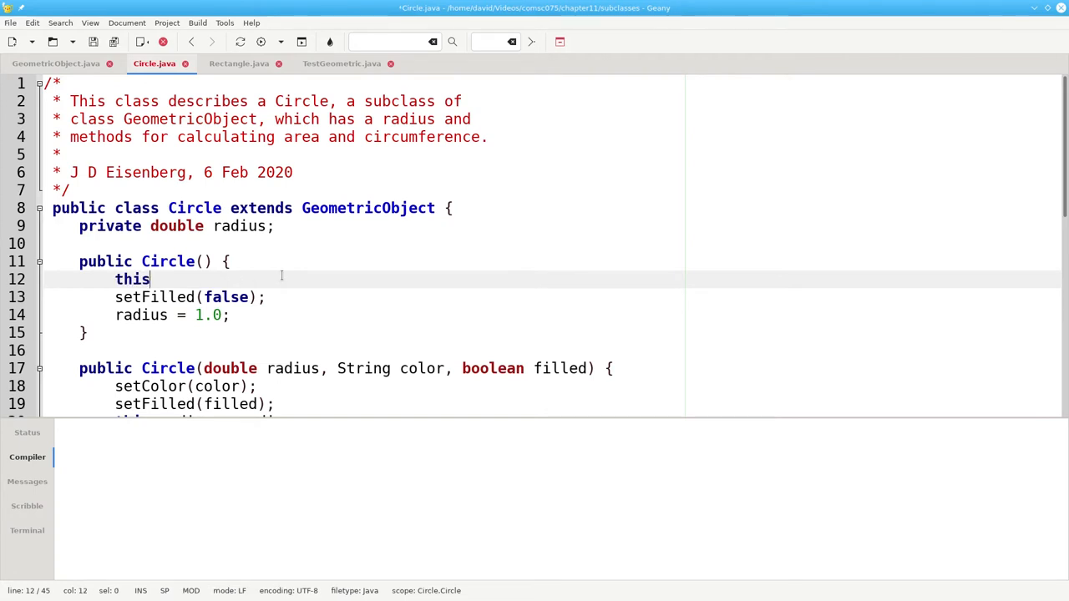
pyautogui.write('.color')
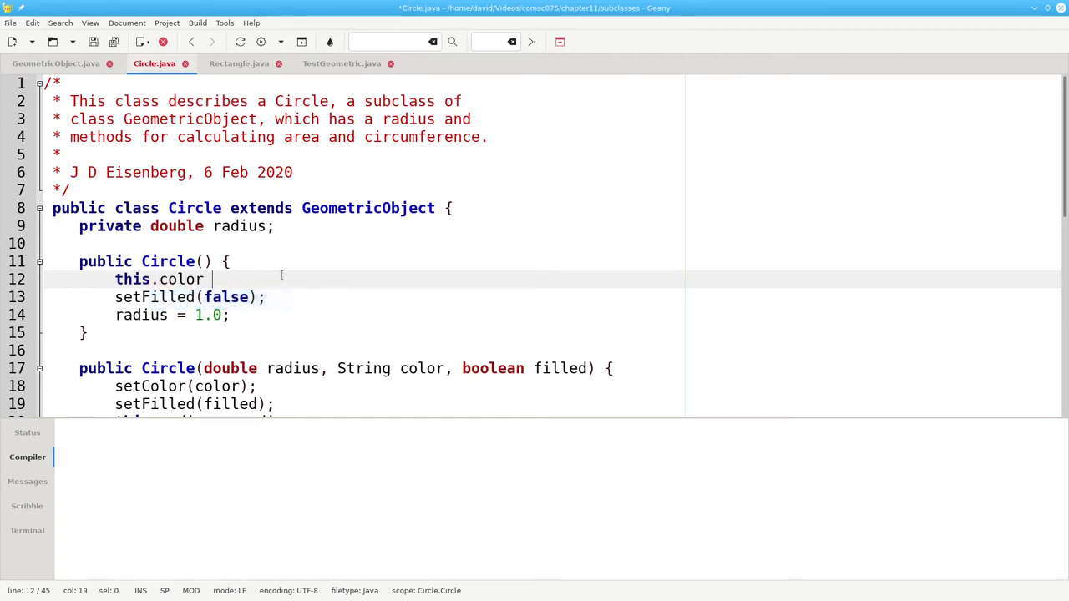
pyautogui.write('= "white"')
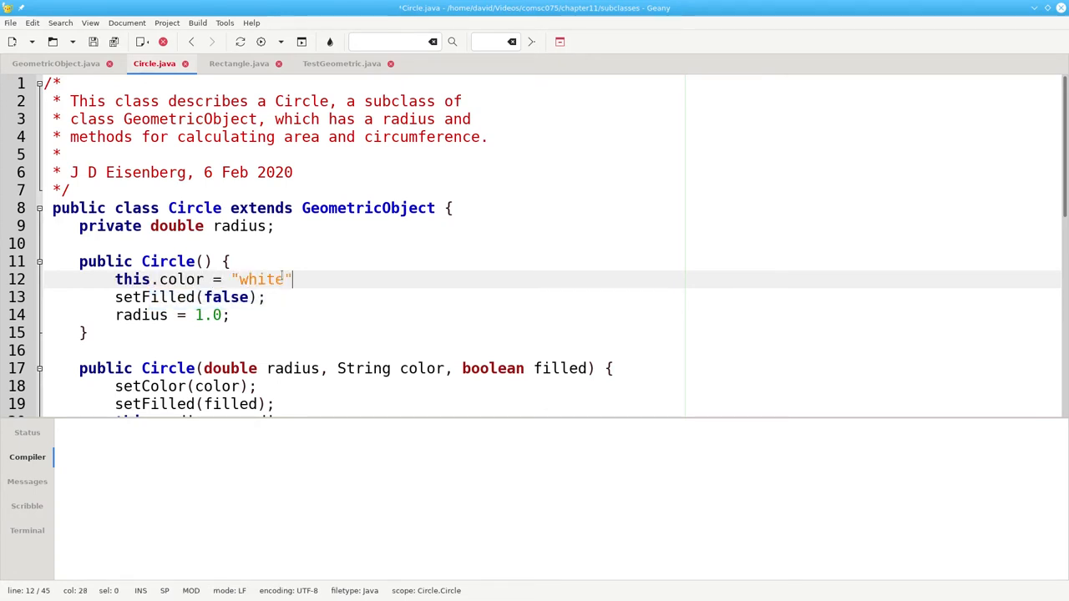
pyautogui.write(';')
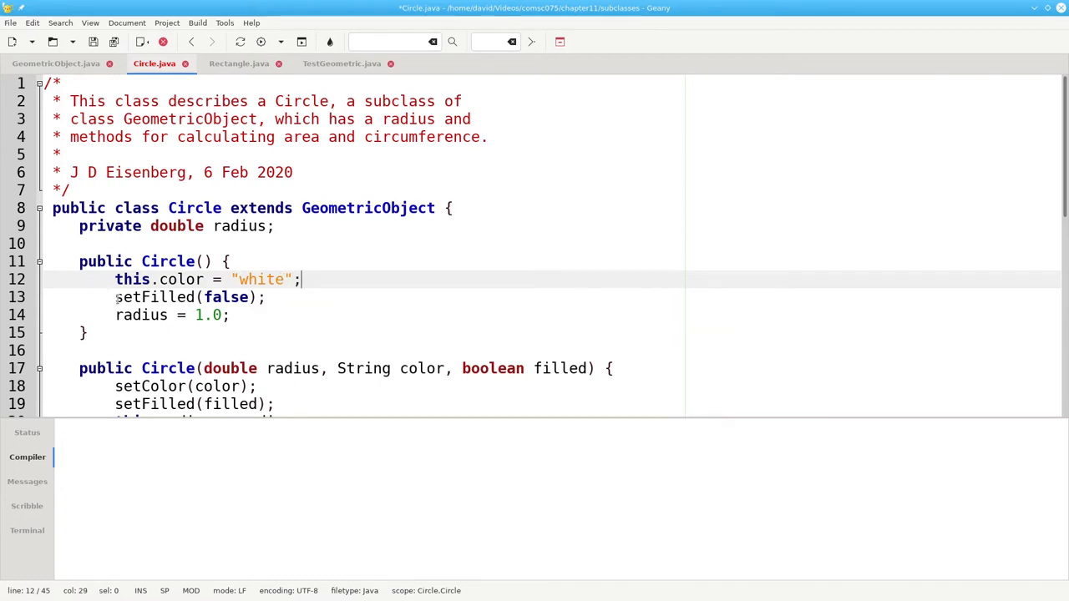
pyautogui.write('this.f')
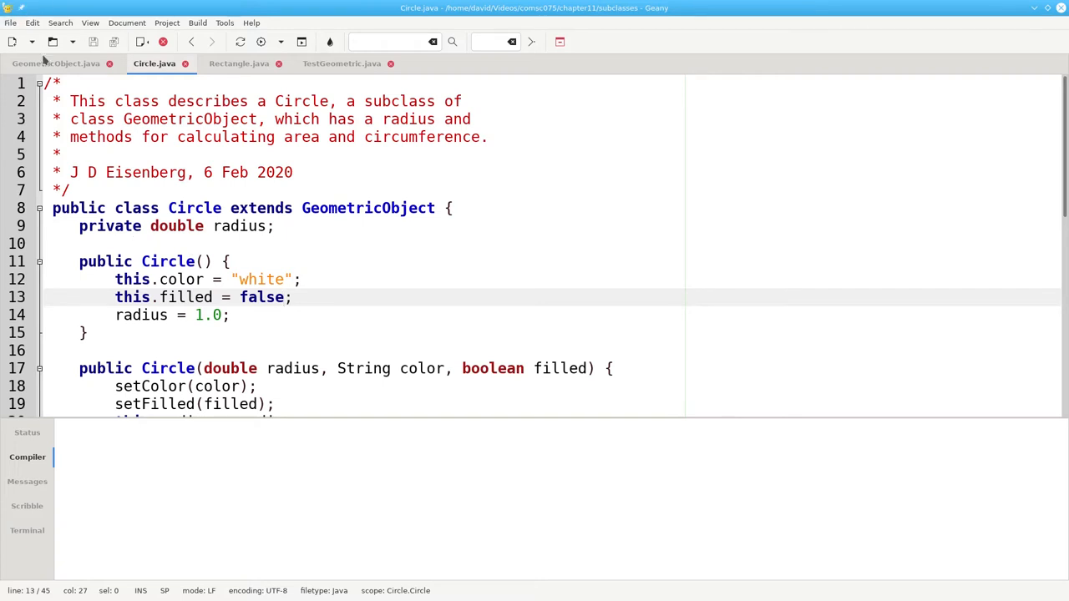
# - Check the private filled field in GeometricObject.java, then return to Circle.java
pyautogui.click(56, 63)
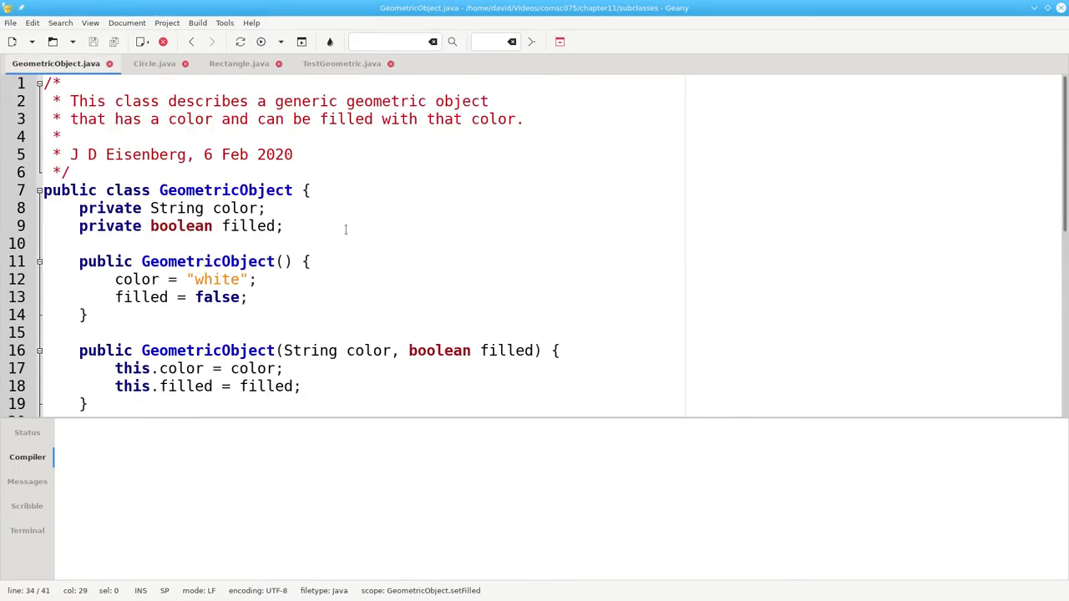
pyautogui.doubleClick(109, 208)
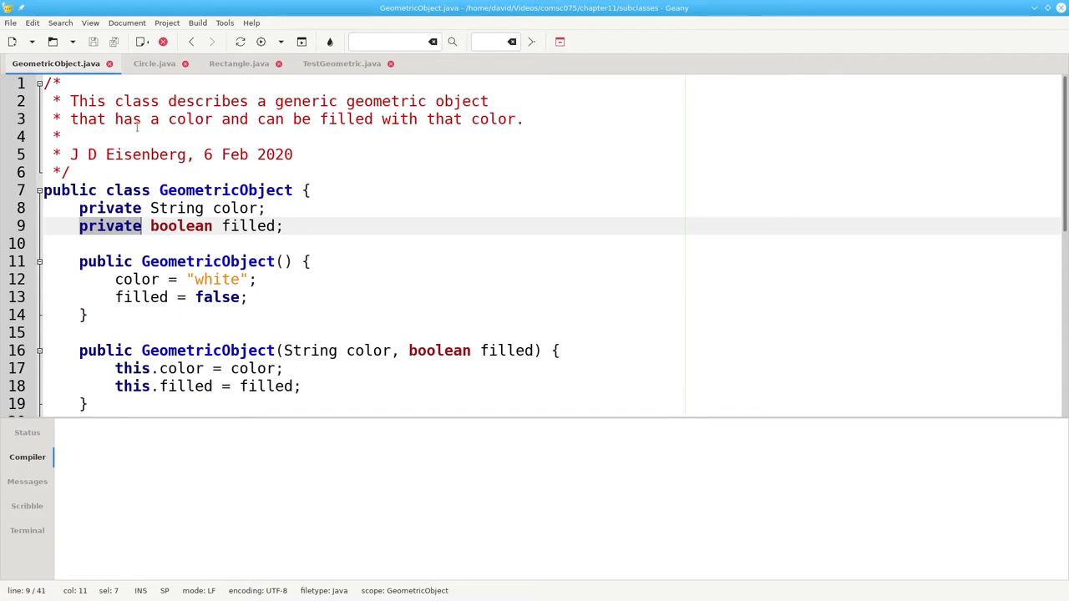
pyautogui.click(155, 63)
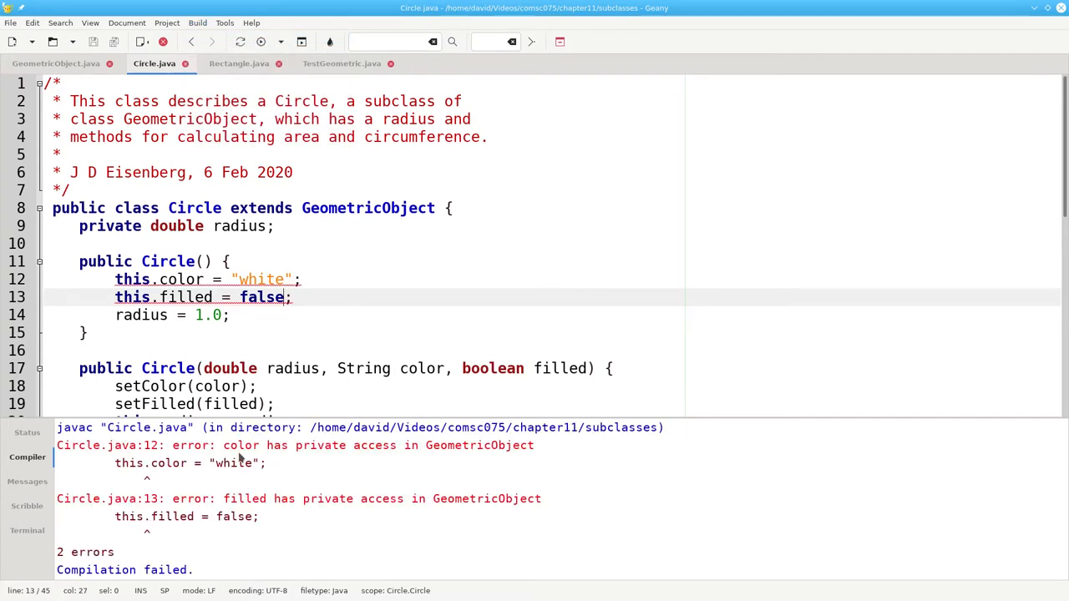
pyautogui.moveTo(246, 502)
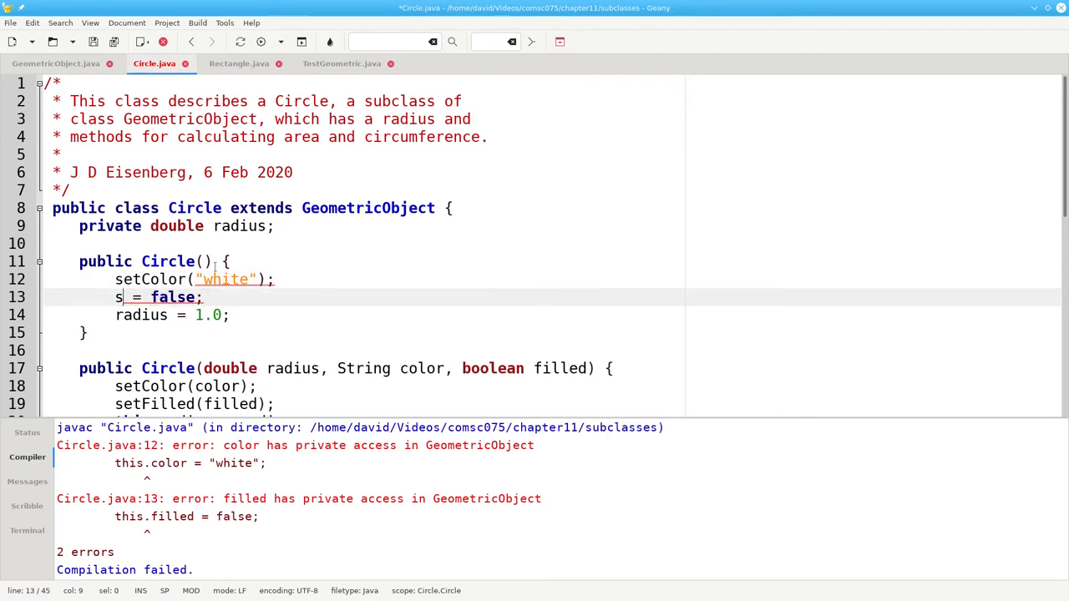
# - Restore the setFilled() call and point out GeometricObject's public setColor and setFilled methods
pyautogui.write('etFilled(')
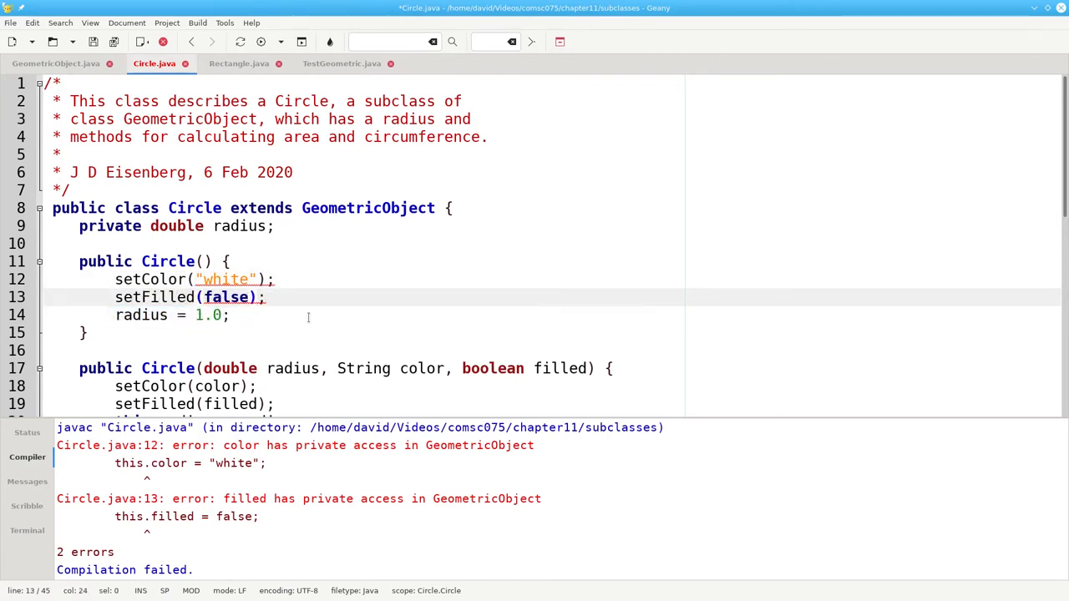
pyautogui.click(56, 63)
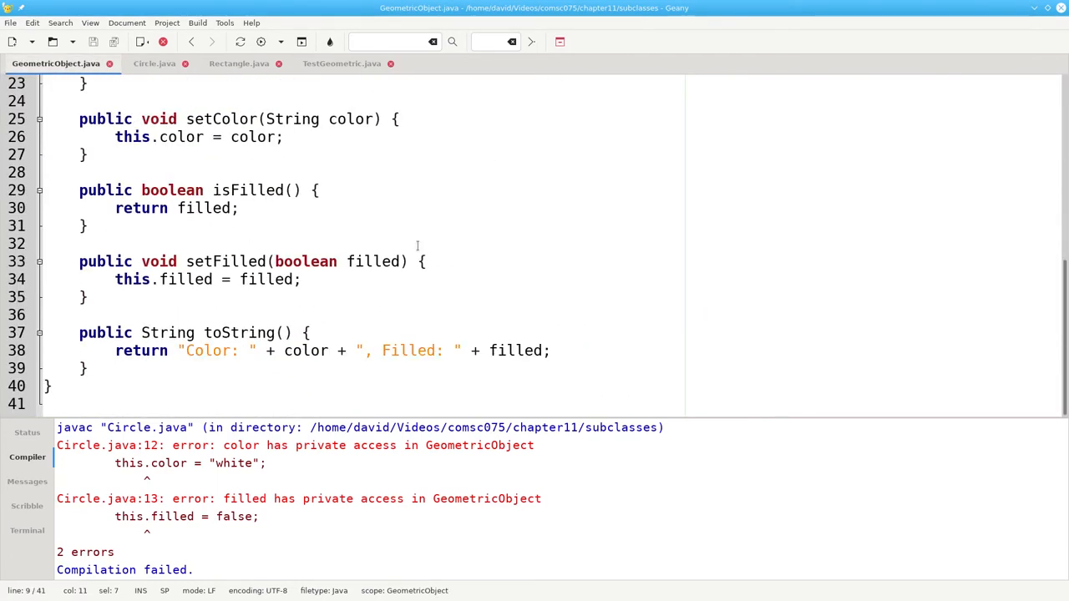
pyautogui.click(95, 119)
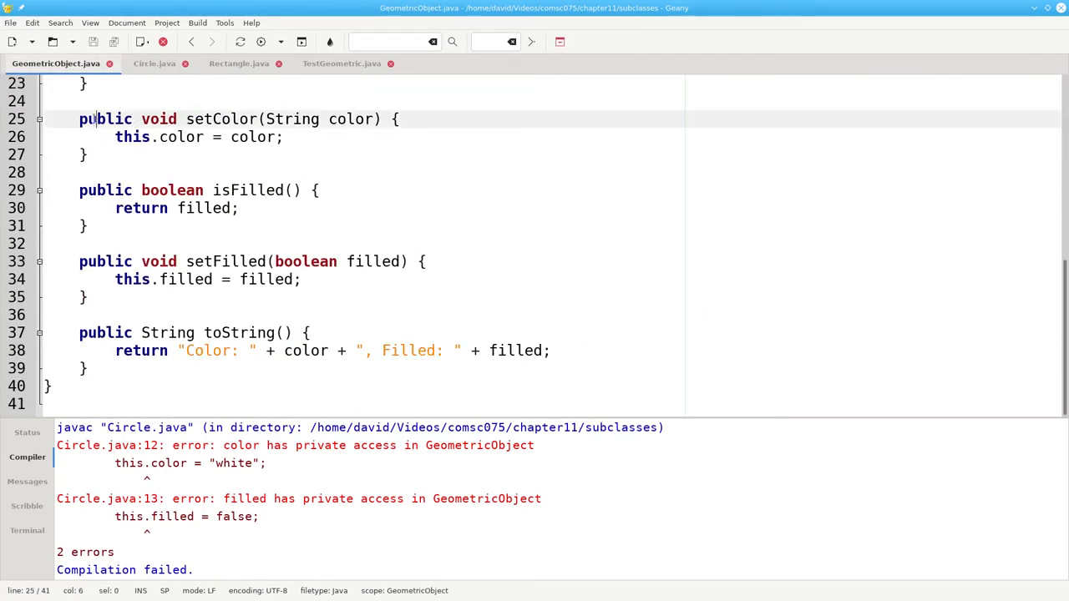
pyautogui.doubleClick(105, 261)
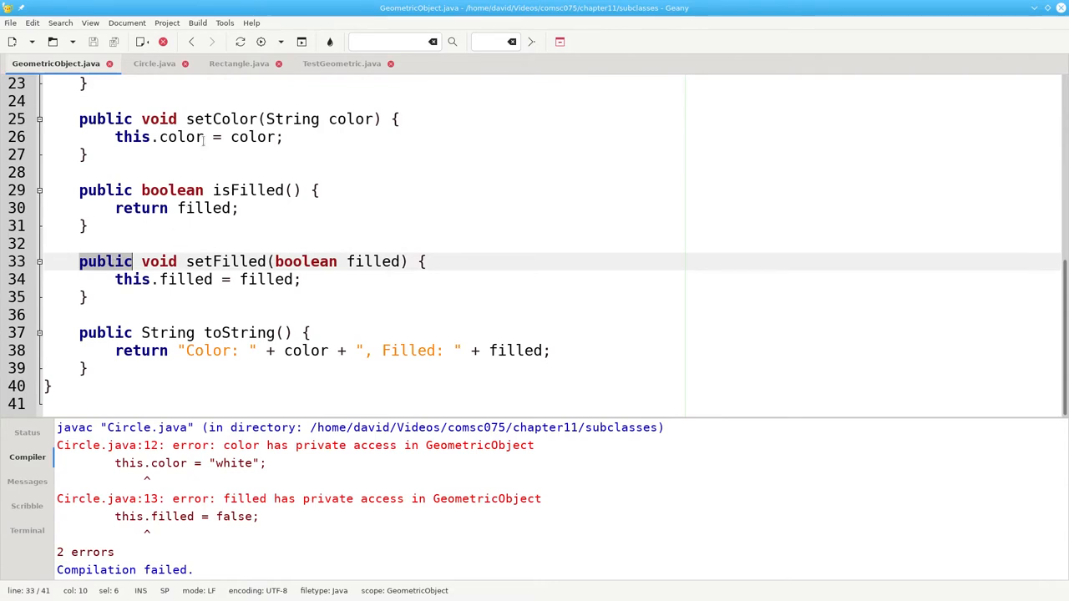
pyautogui.click(154, 63)
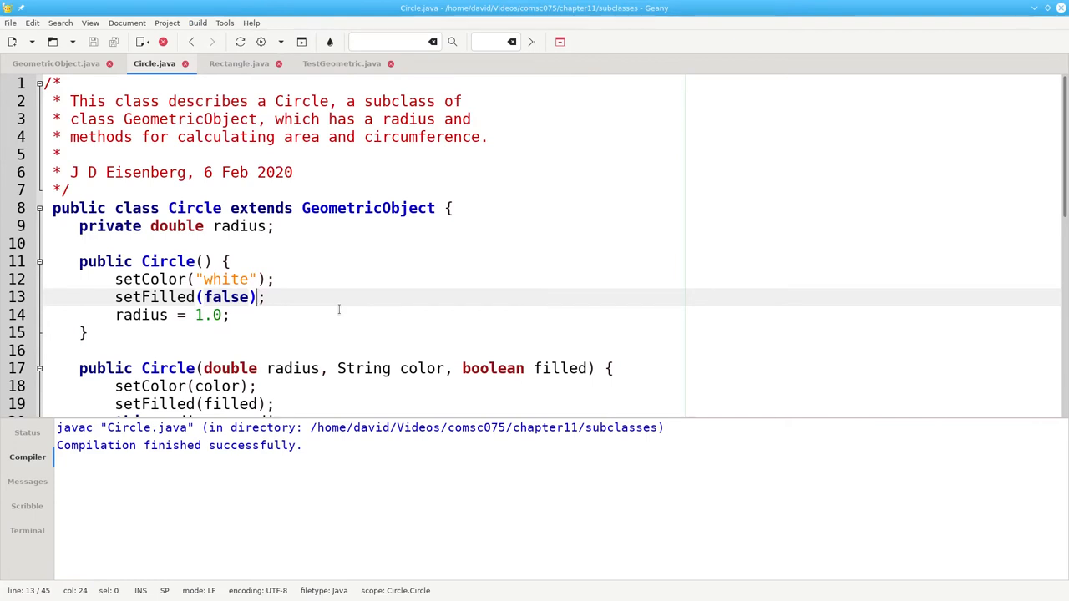
# - Highlight the isFilled call in Circle's toString, then open Rectangle.java
pyautogui.scroll(-3)
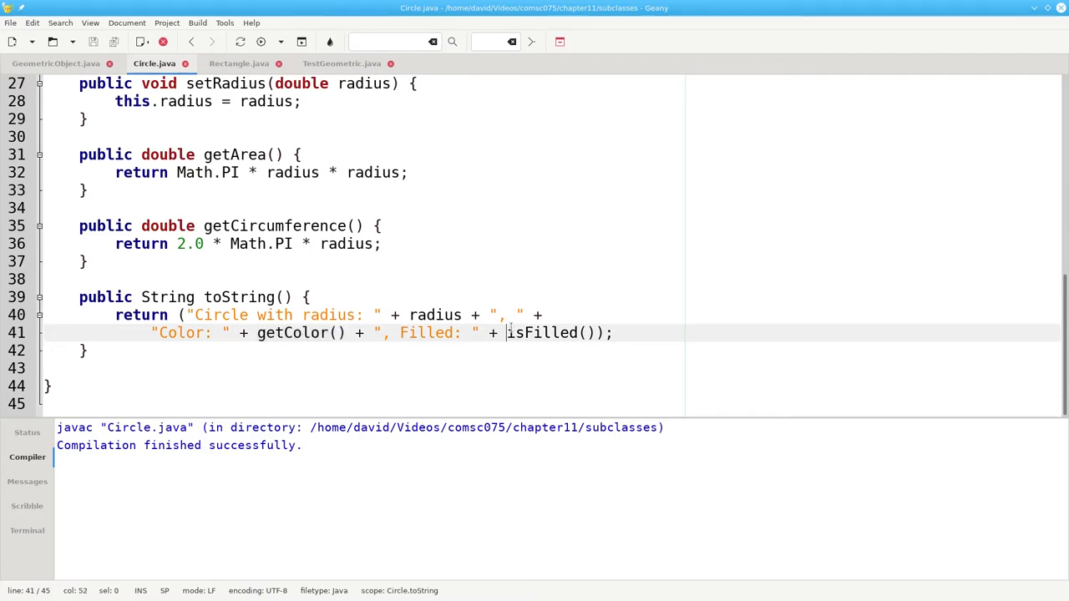
pyautogui.doubleClick(541, 332)
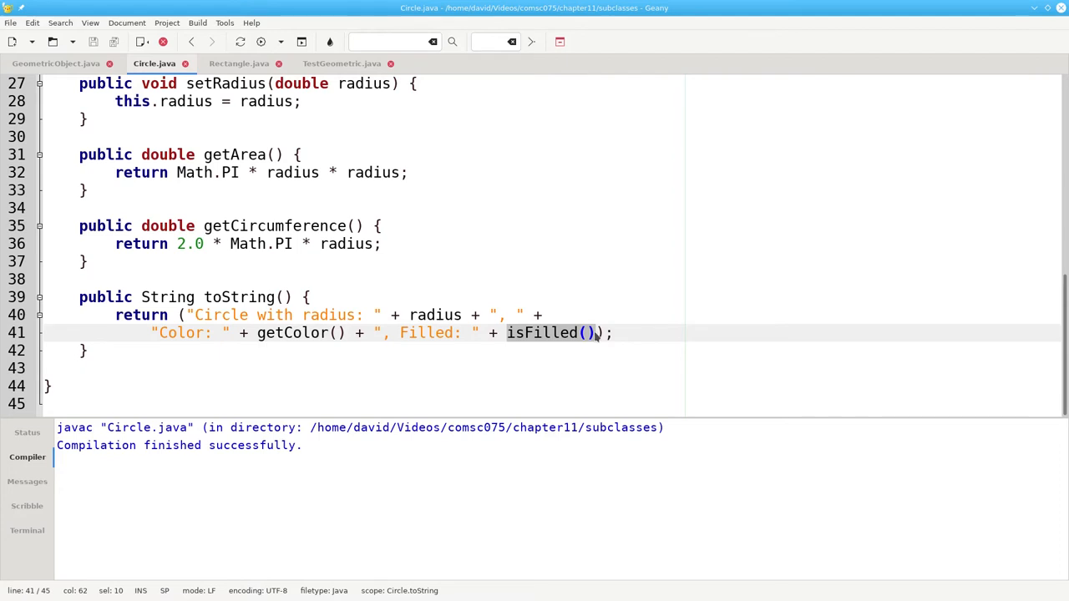
pyautogui.click(238, 63)
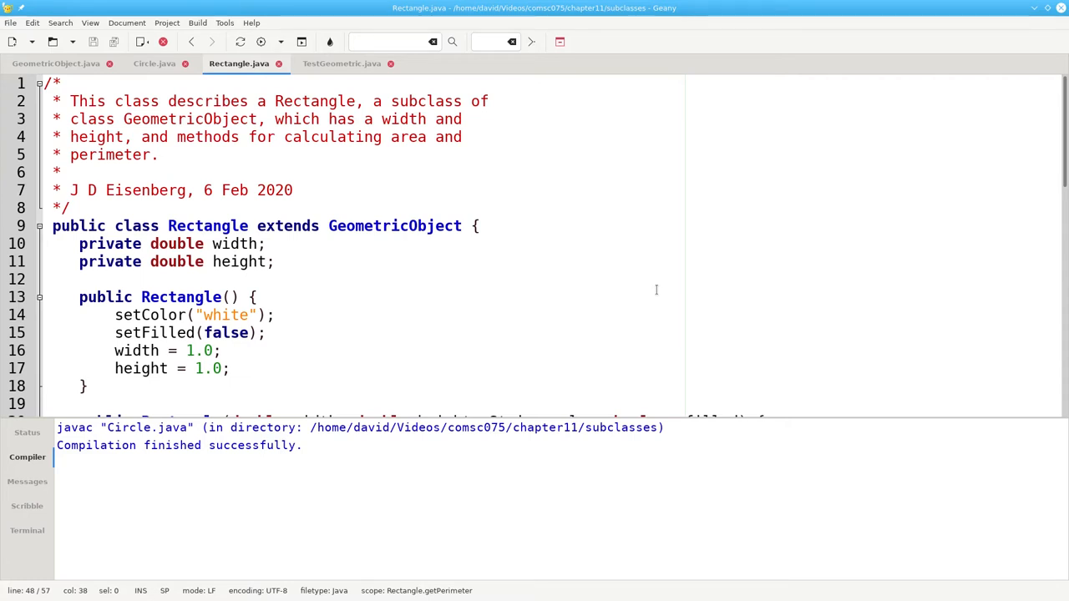
# - Highlight Rectangle's class name, GeometricObject superclass, width/height fields and both constructors
pyautogui.doubleClick(287, 226)
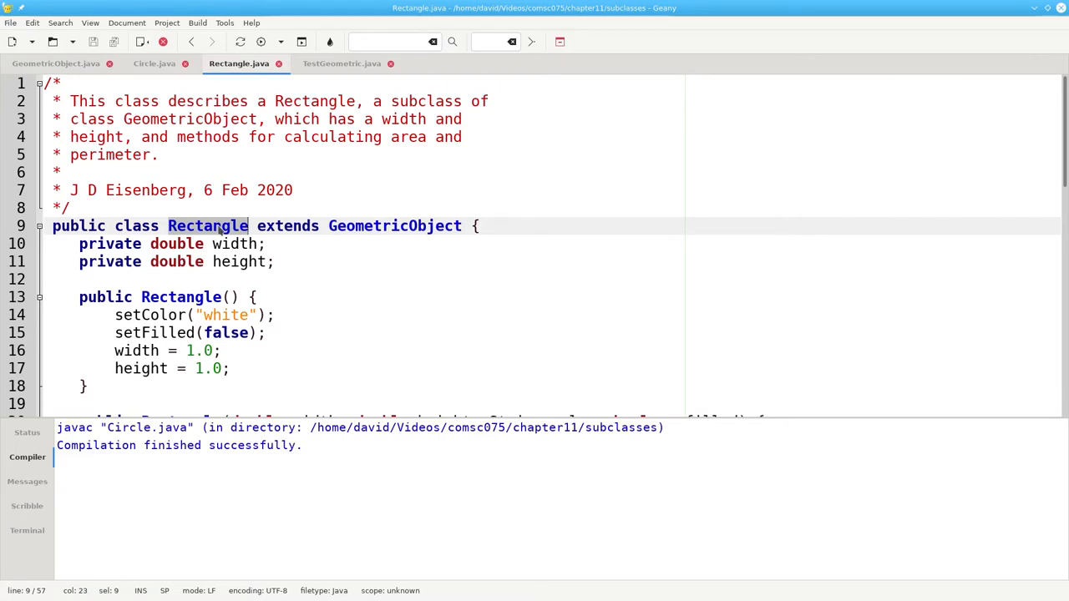
pyautogui.doubleClick(394, 226)
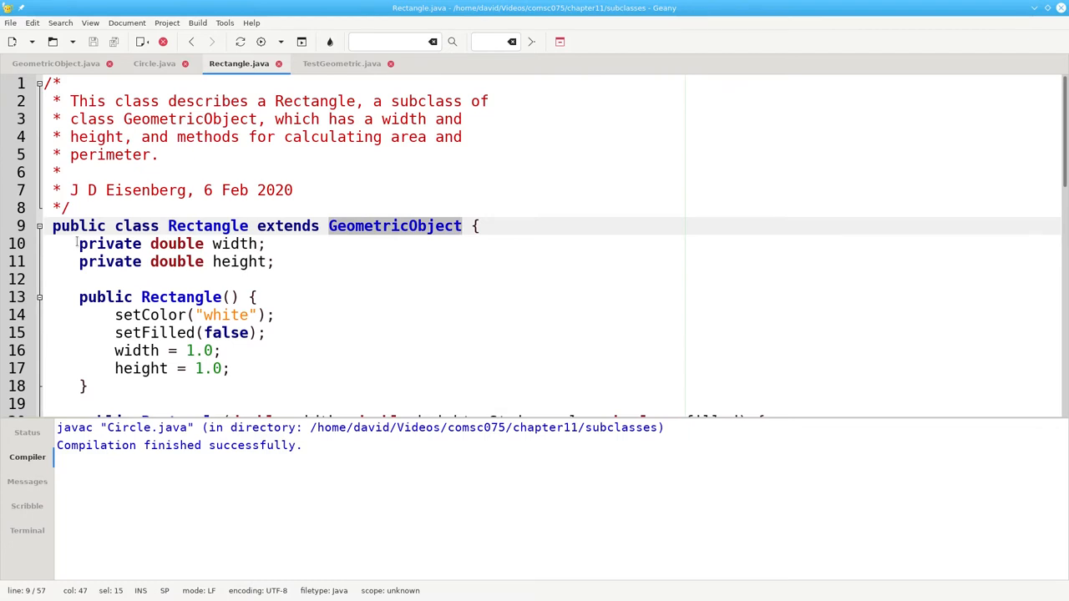
pyautogui.moveTo(78, 243); pyautogui.dragTo(275, 261)
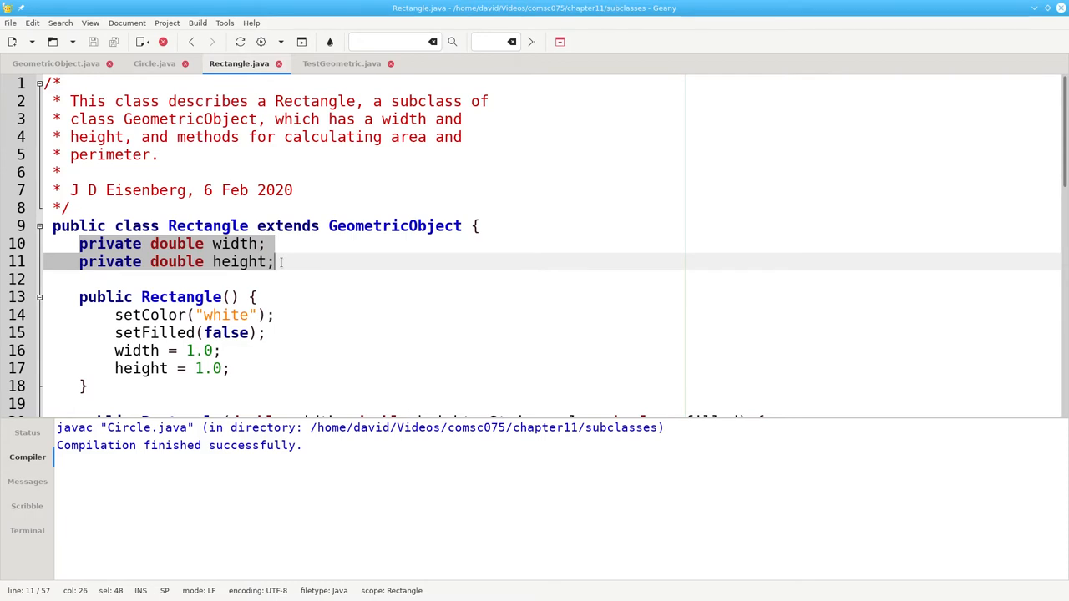
pyautogui.click(276, 315)
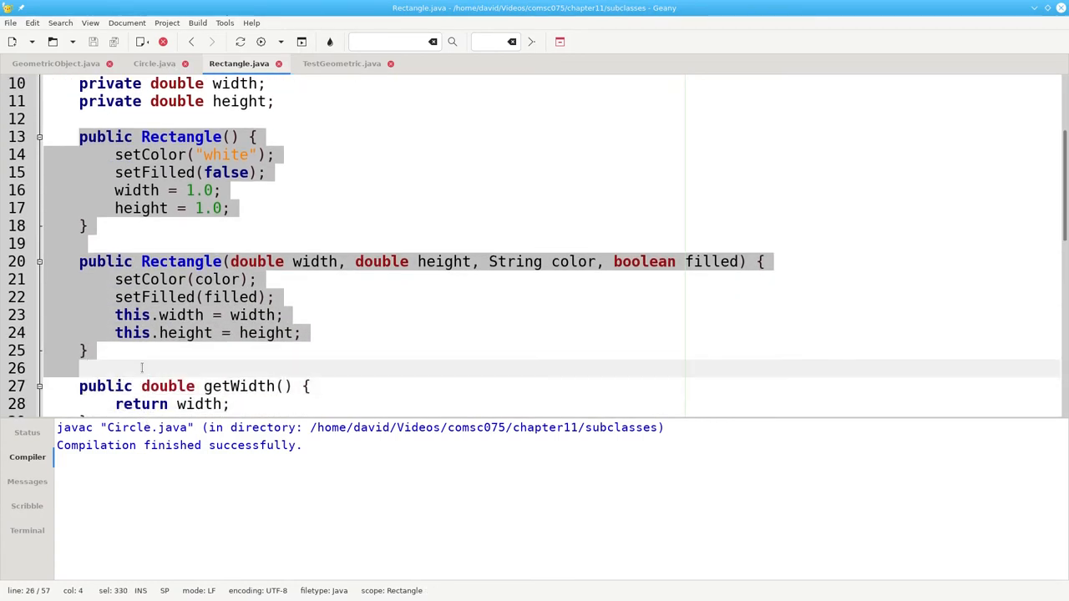
# - Scroll down and highlight Rectangle's toString method, then open TestGeometric.java
pyautogui.scroll(-3)
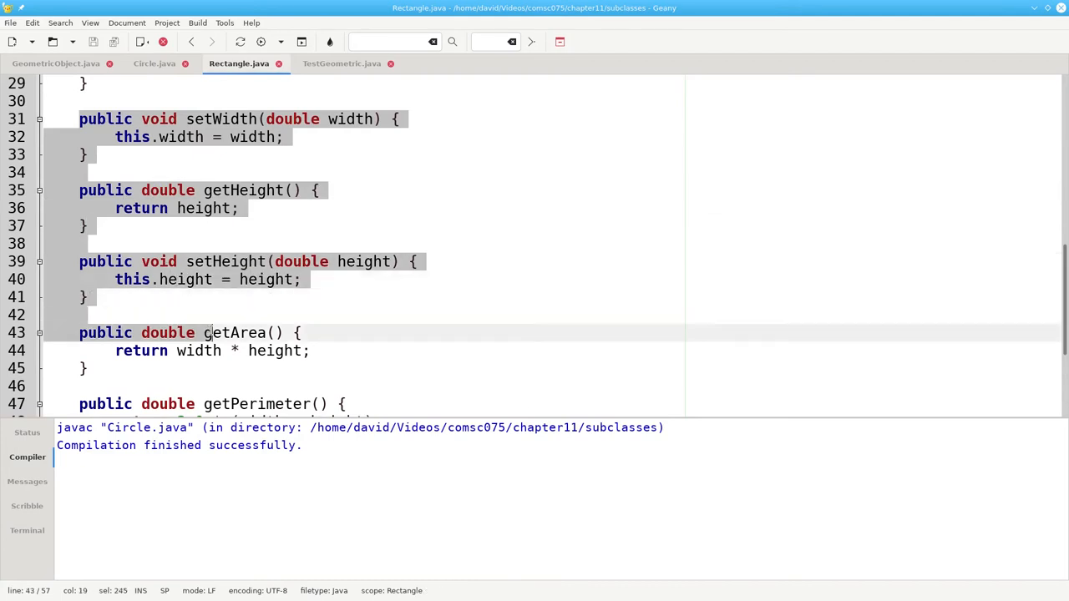
pyautogui.scroll(-3)
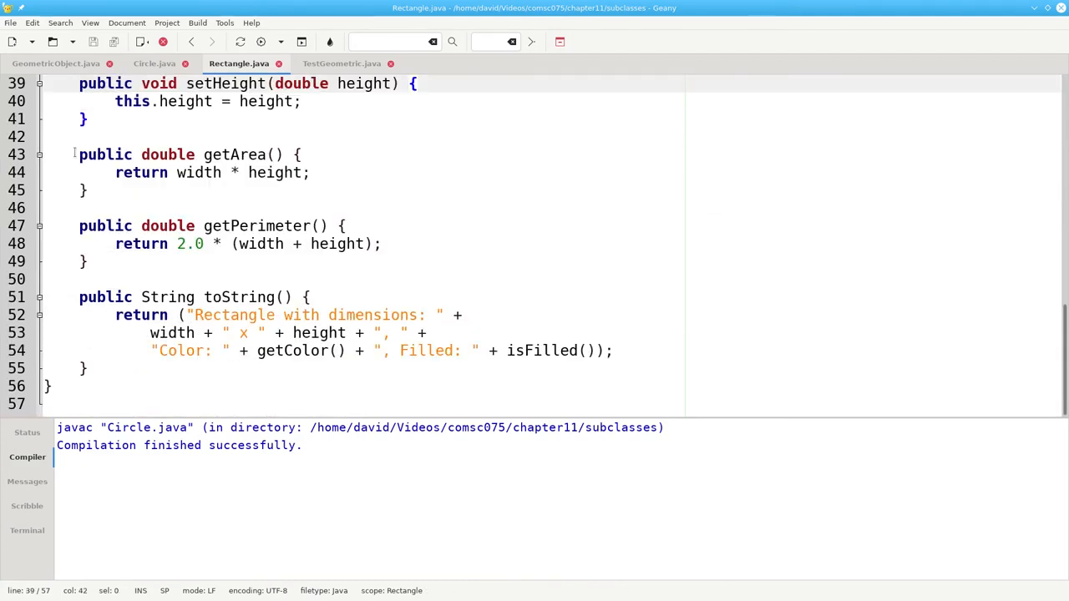
pyautogui.moveTo(79, 155); pyautogui.dragTo(87, 261)
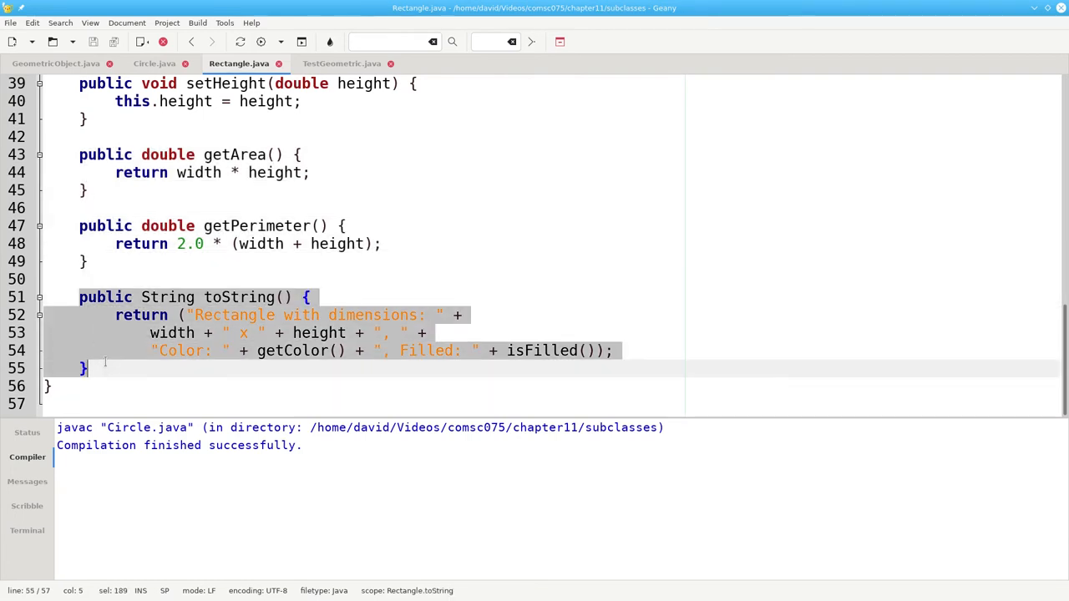
pyautogui.click(341, 62)
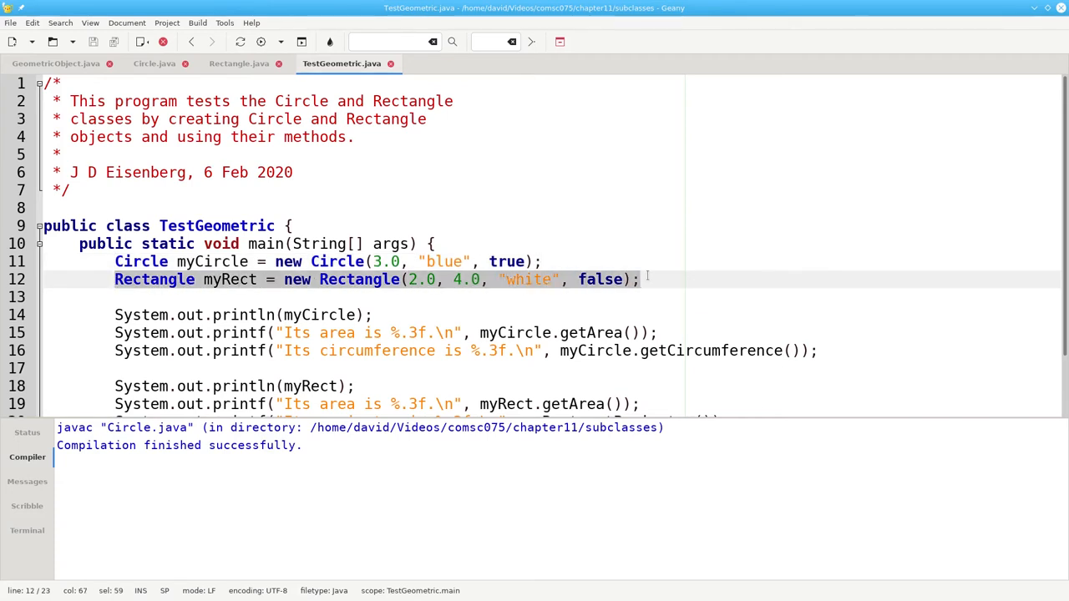
# - Highlight the myCircle print, area and getCircumference statements, then compile TestGeometric
pyautogui.click(117, 315)
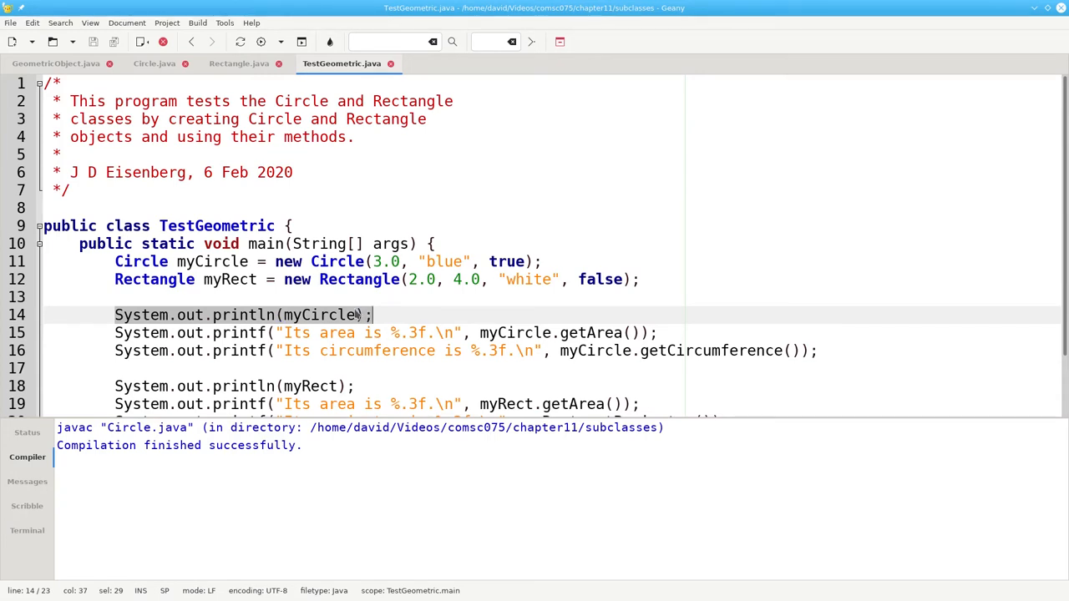
pyautogui.click(481, 332)
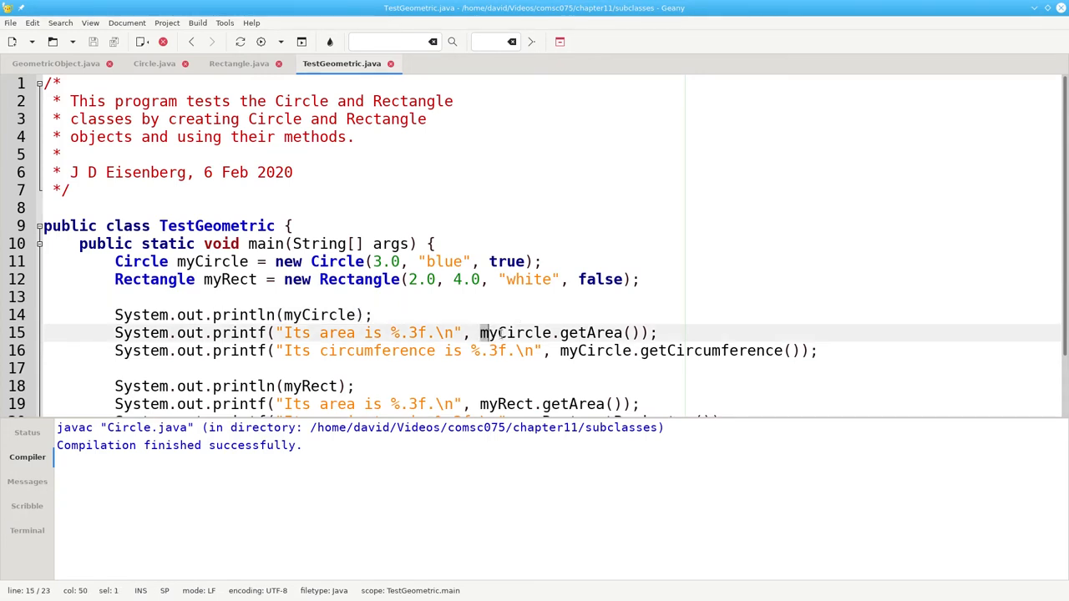
pyautogui.moveTo(481, 333); pyautogui.dragTo(635, 333)
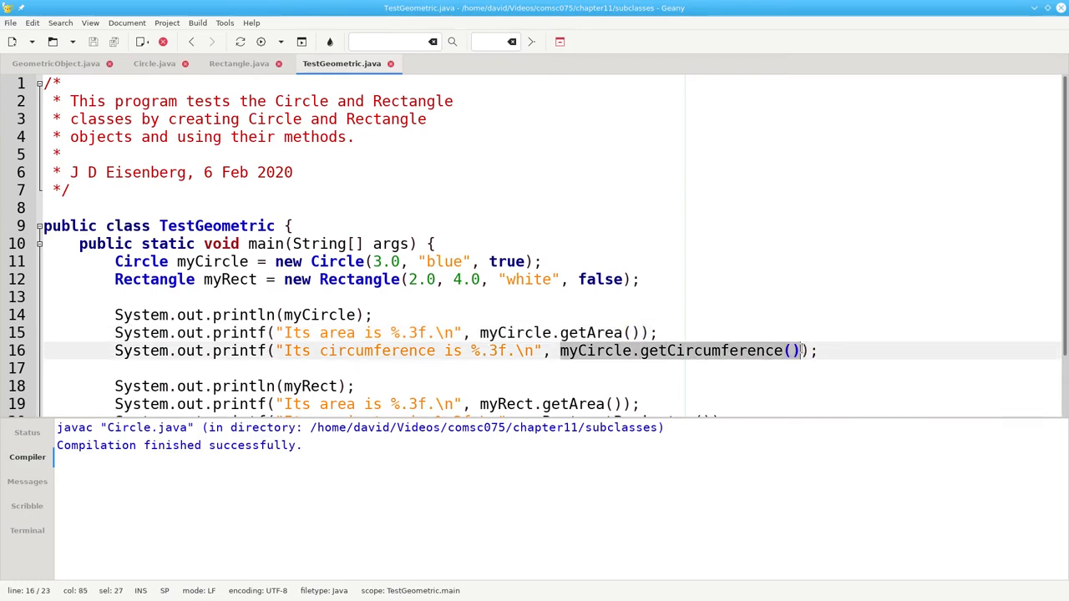
pyautogui.scroll(-3)
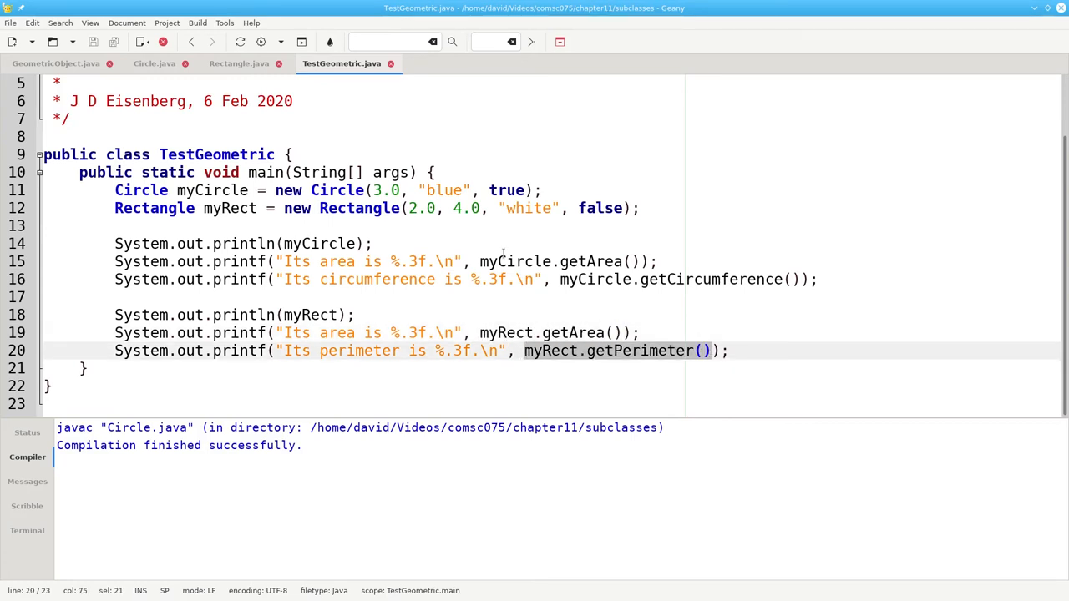
pyautogui.click(198, 22)
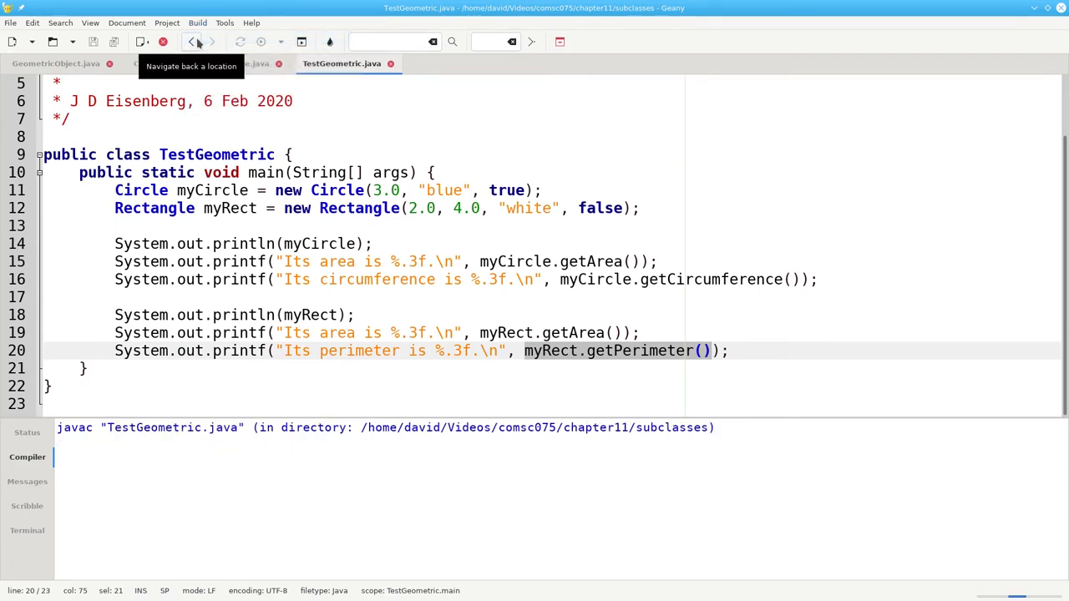
# - Execute TestGeometric, printing circle area 28.274 and rectangle perimeter 12.000, then reopen Circle.java
pyautogui.click(198, 23)
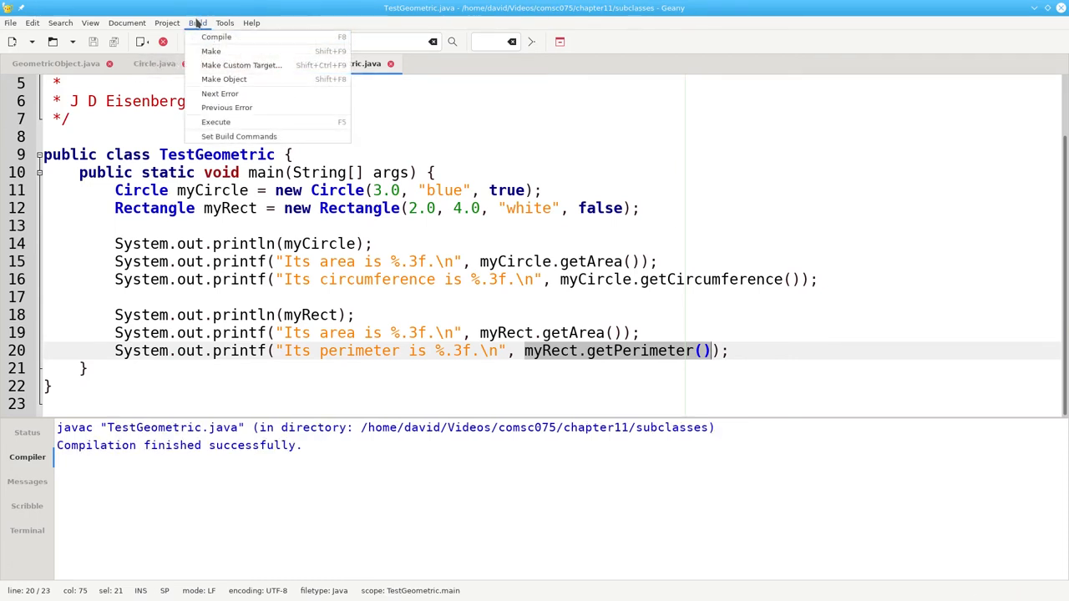
pyautogui.click(215, 122)
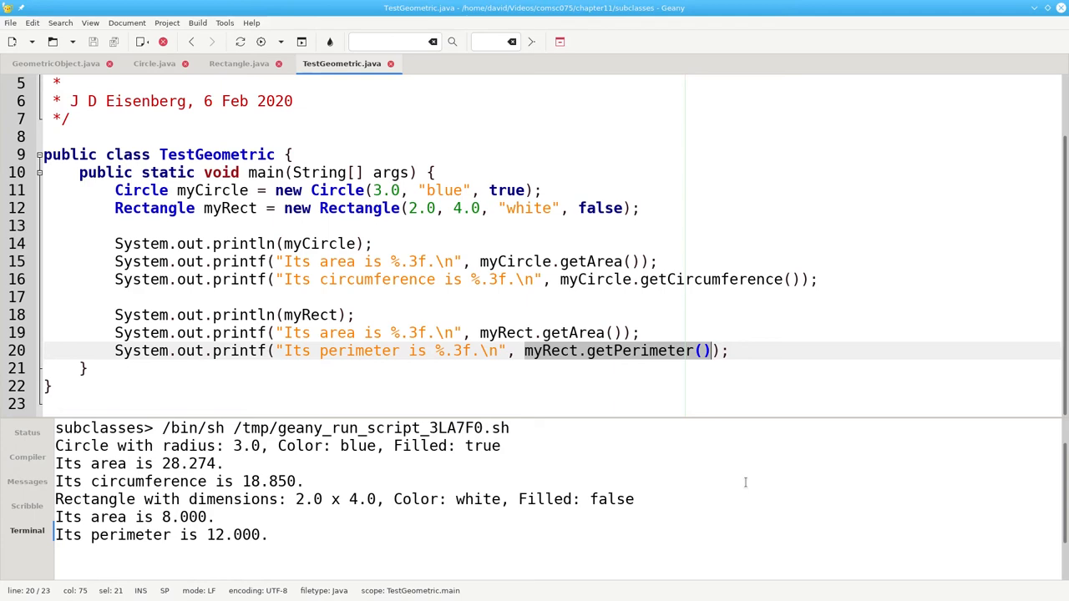
pyautogui.click(154, 64)
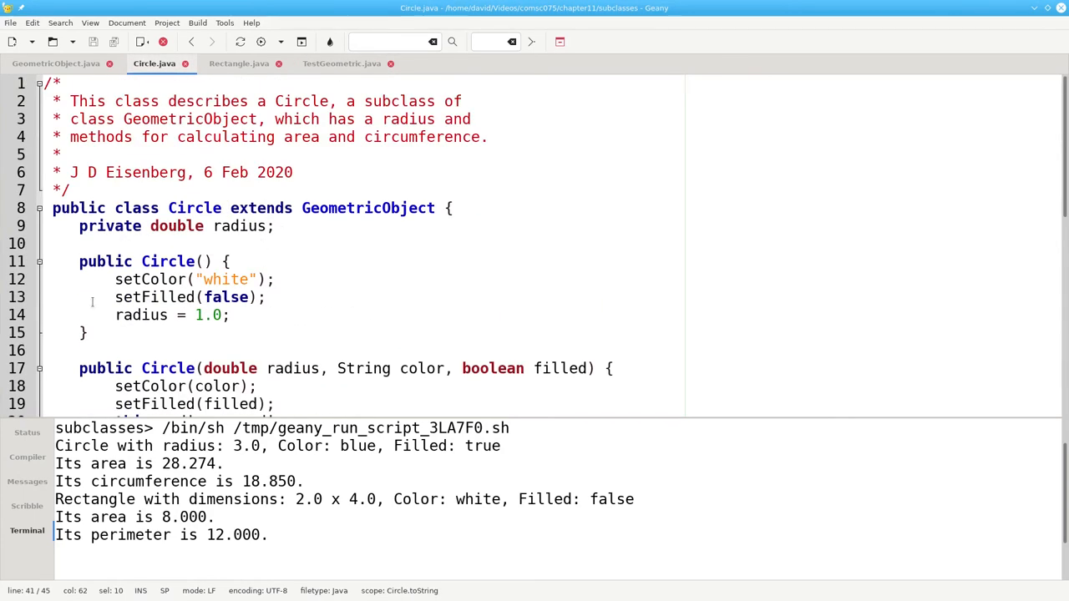
pyautogui.doubleClick(130, 279)
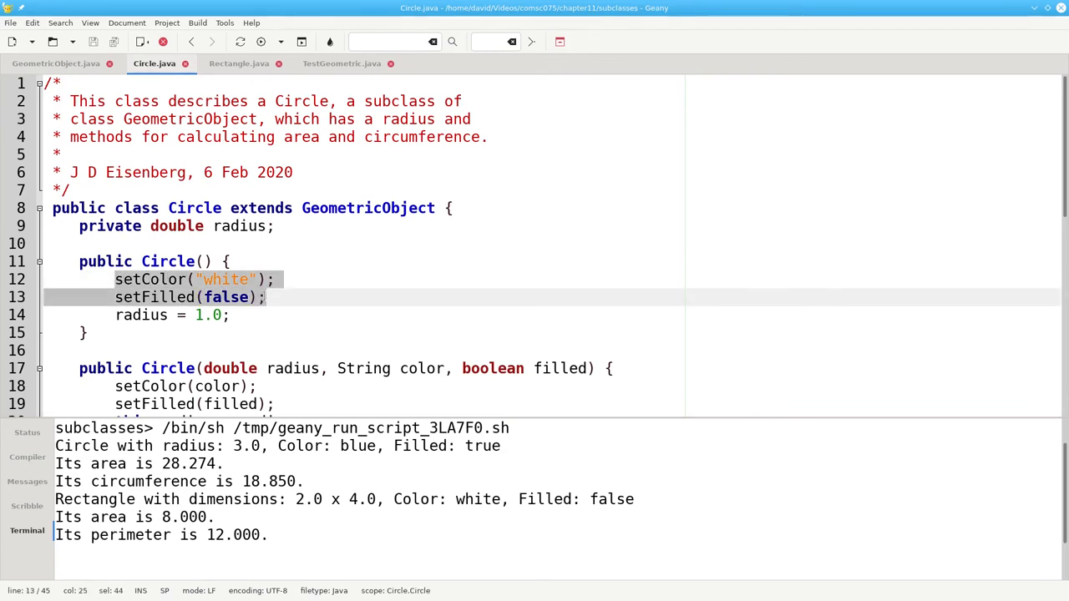
pyautogui.moveTo(55, 64)
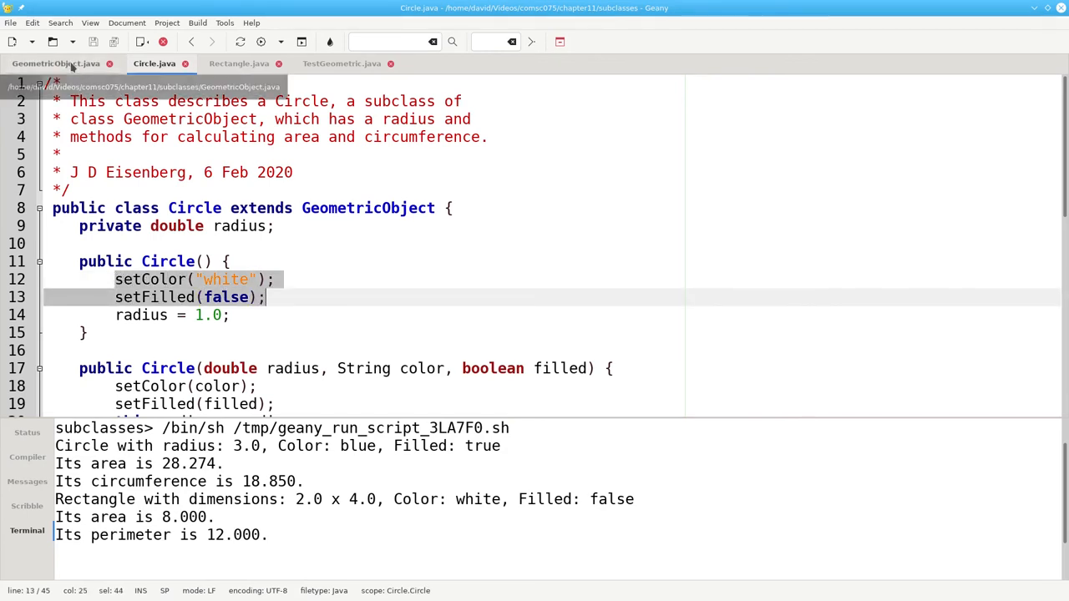
pyautogui.click(56, 64)
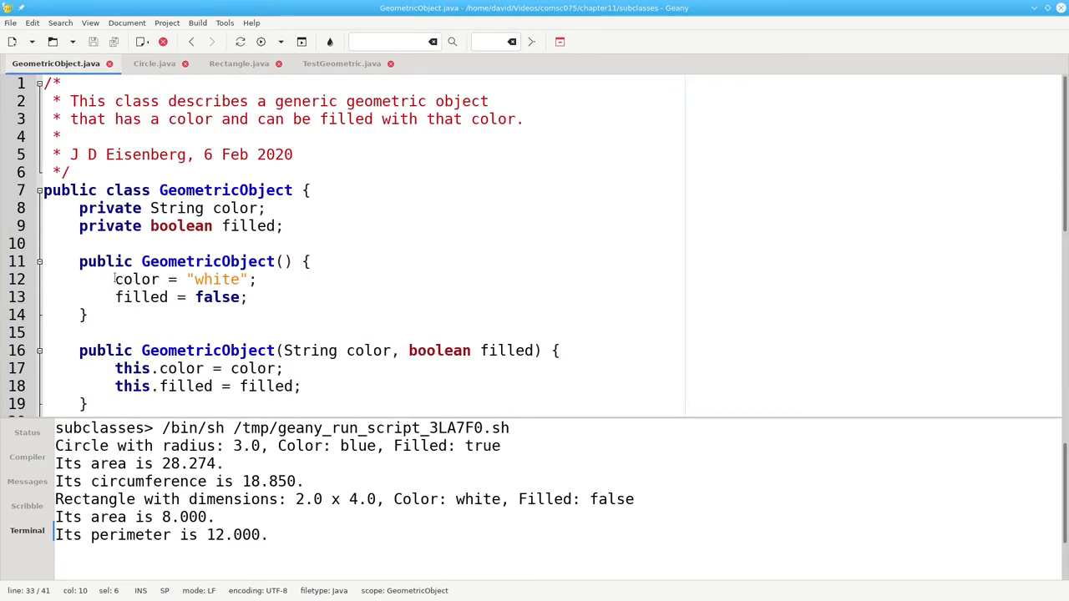
pyautogui.moveTo(115, 280); pyautogui.dragTo(248, 297)
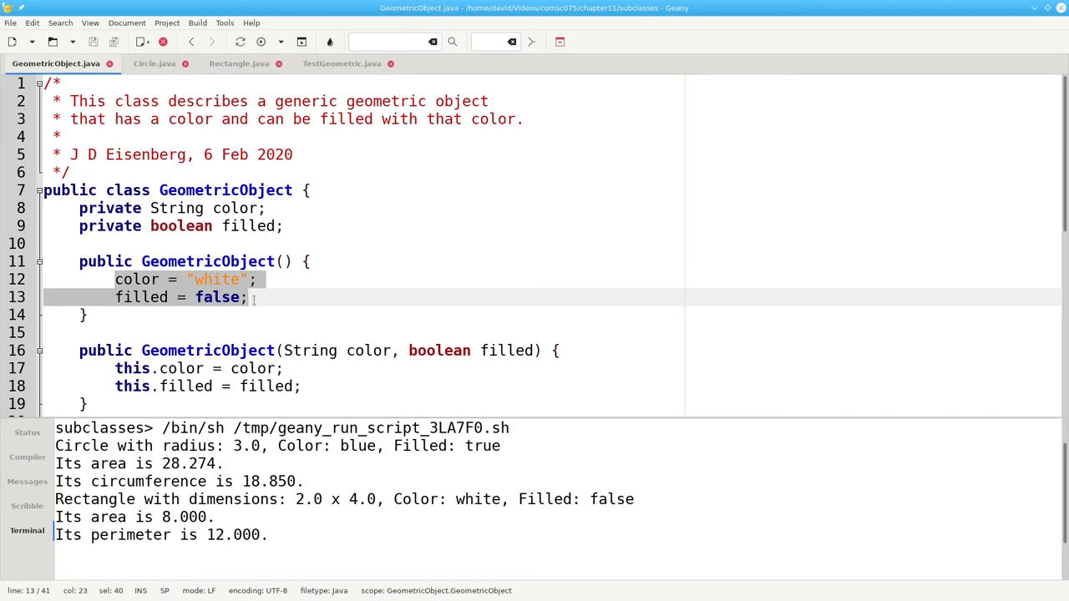
pyautogui.click(154, 63)
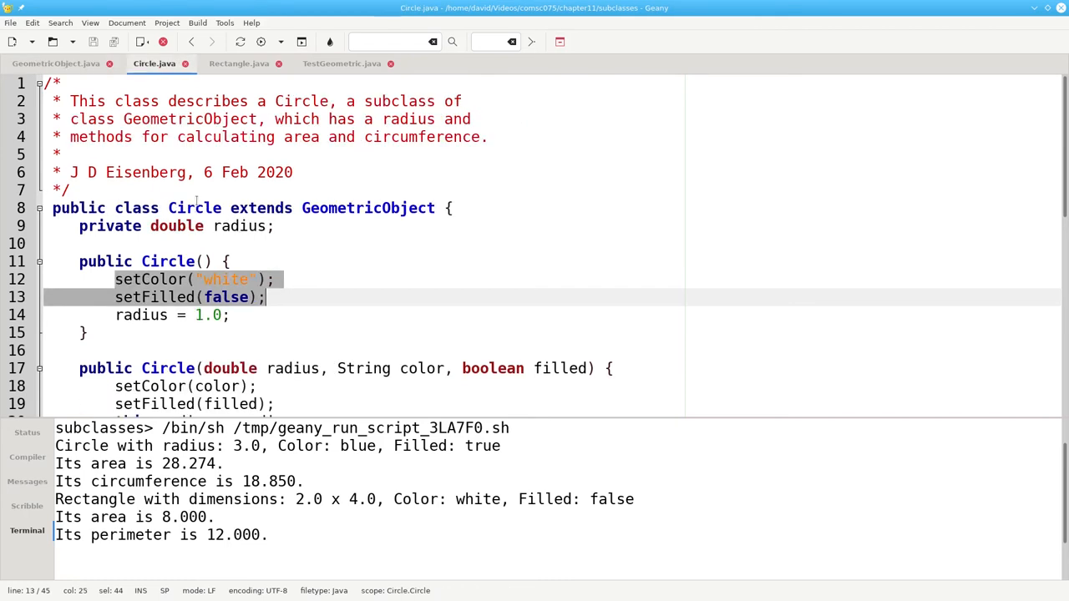
pyautogui.scroll(-3)
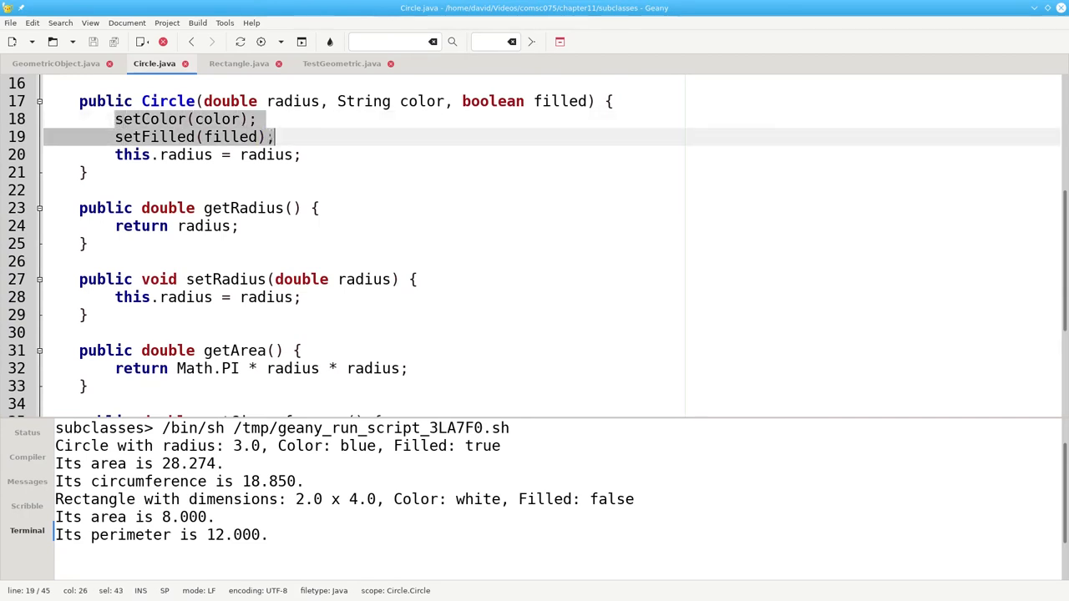
pyautogui.moveTo(56, 62)
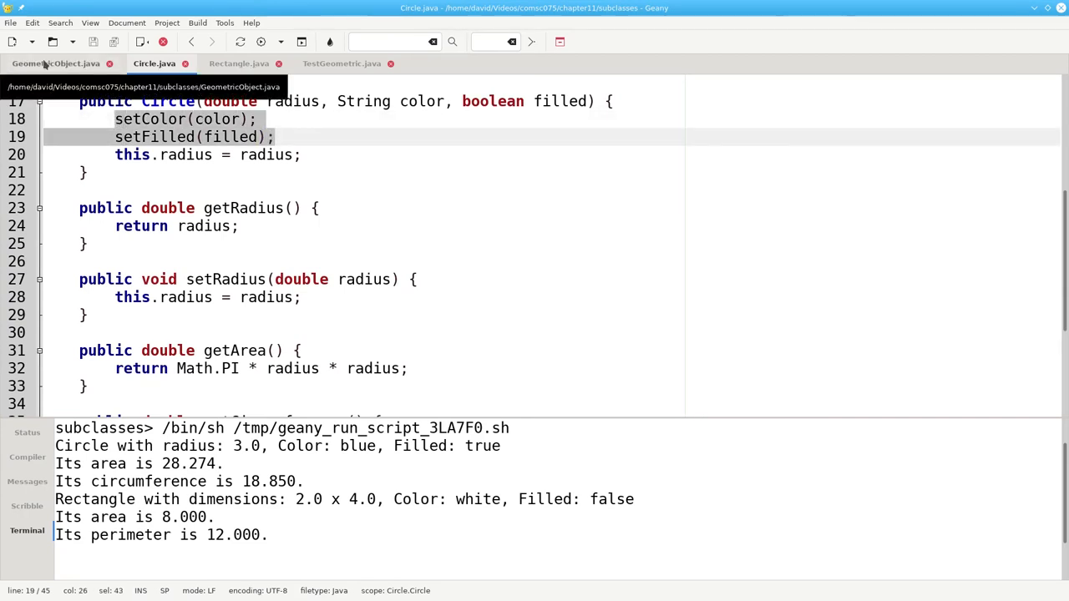
pyautogui.click(56, 62)
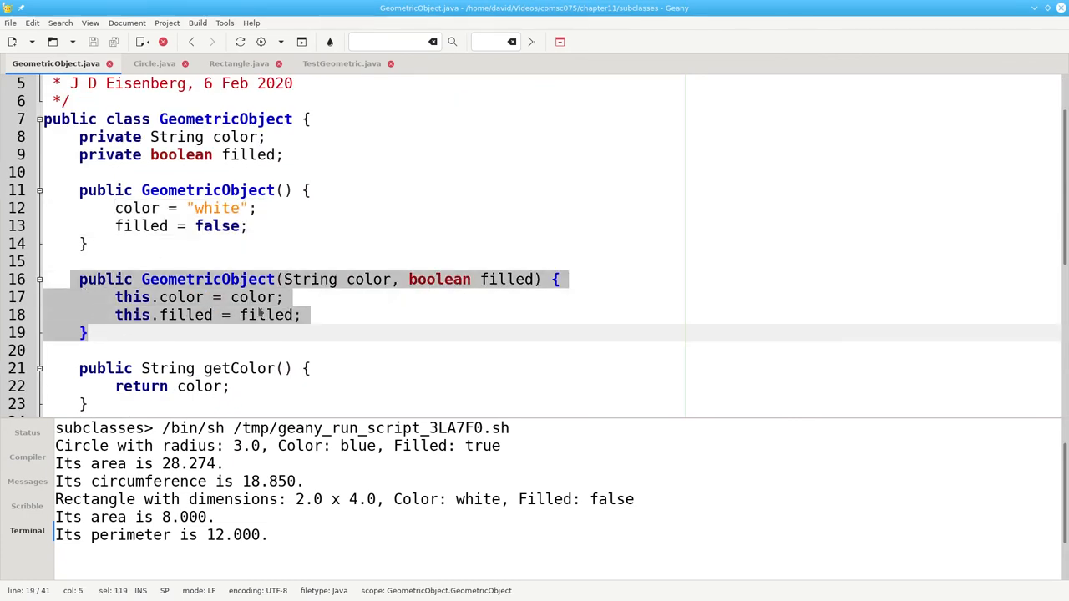
pyautogui.click(153, 63)
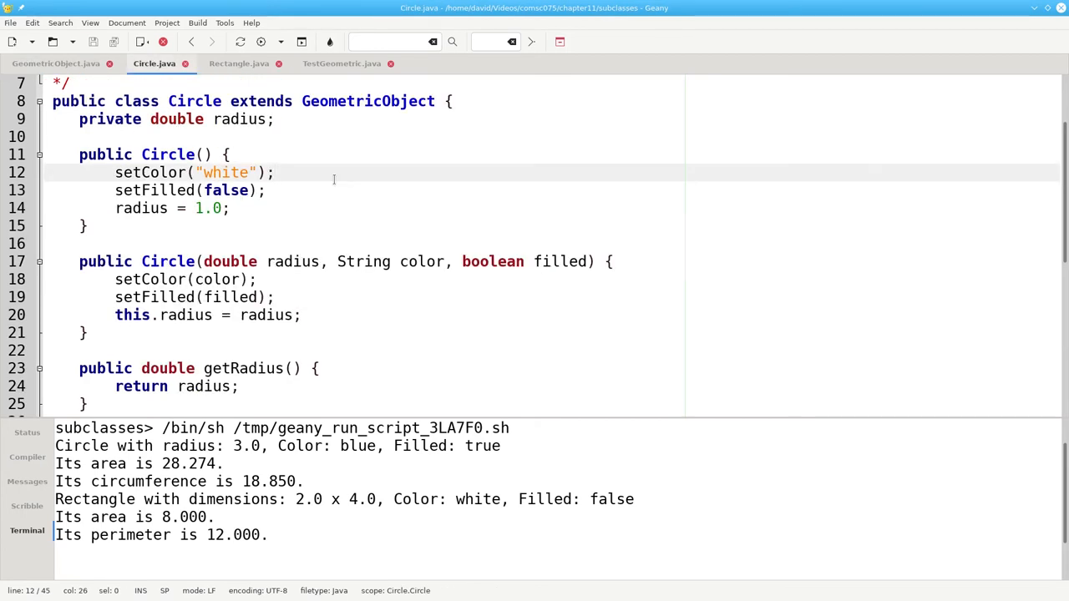
# - Replace the default Circle constructor's setter calls with super();
pyautogui.click(273, 172)
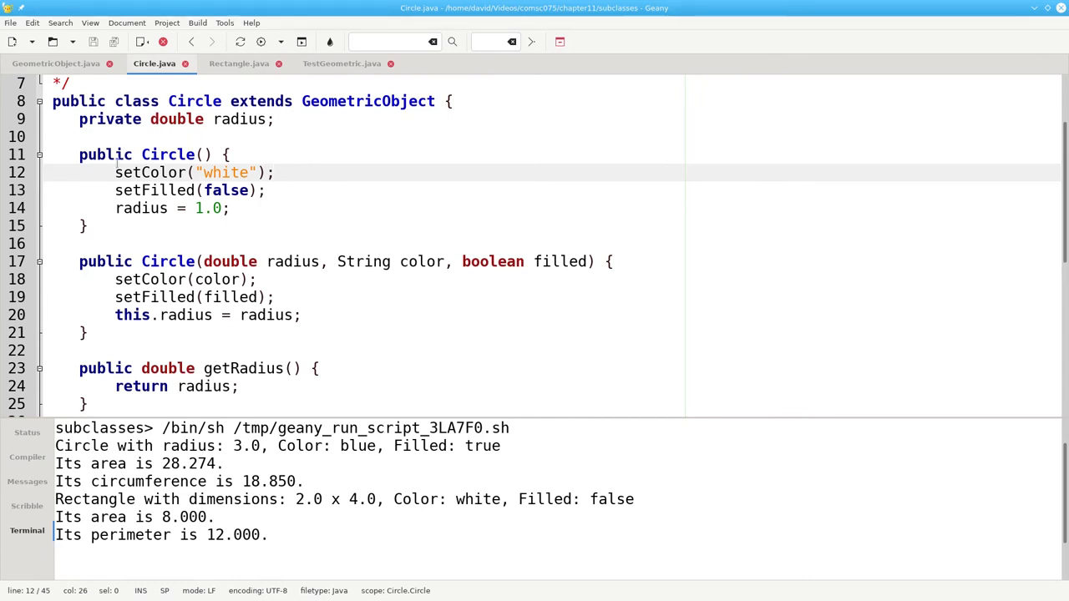
pyautogui.moveTo(115, 172); pyautogui.dragTo(265, 189)
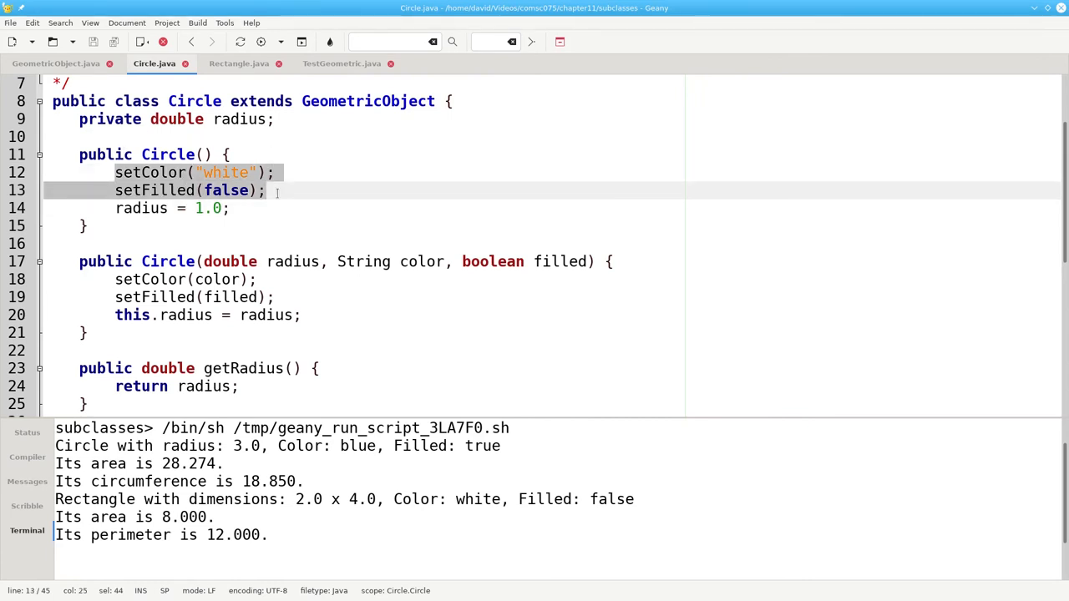
pyautogui.write('super()')
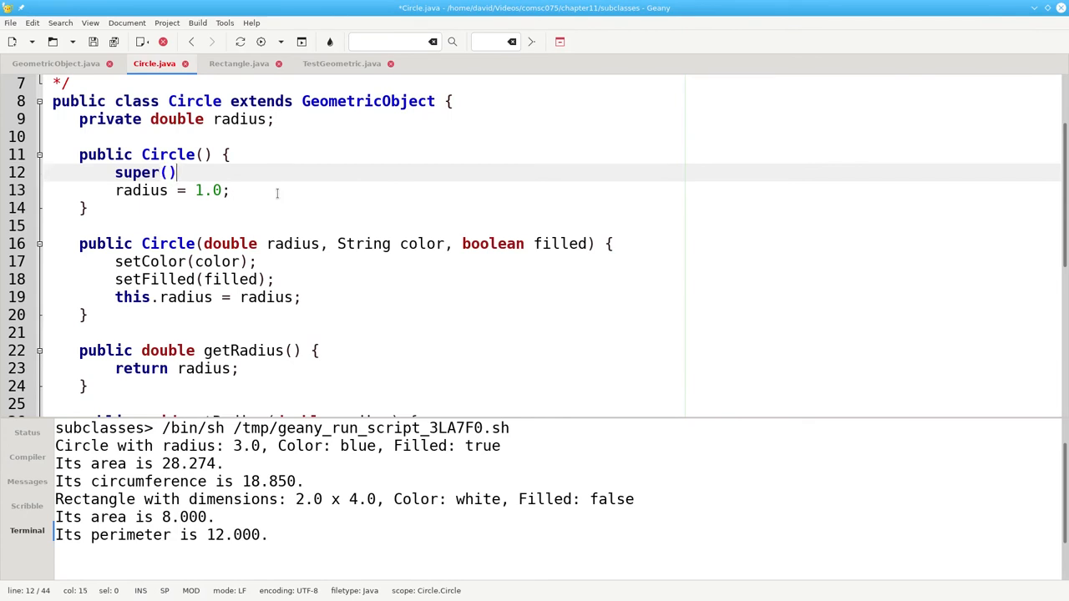
pyautogui.write(';')
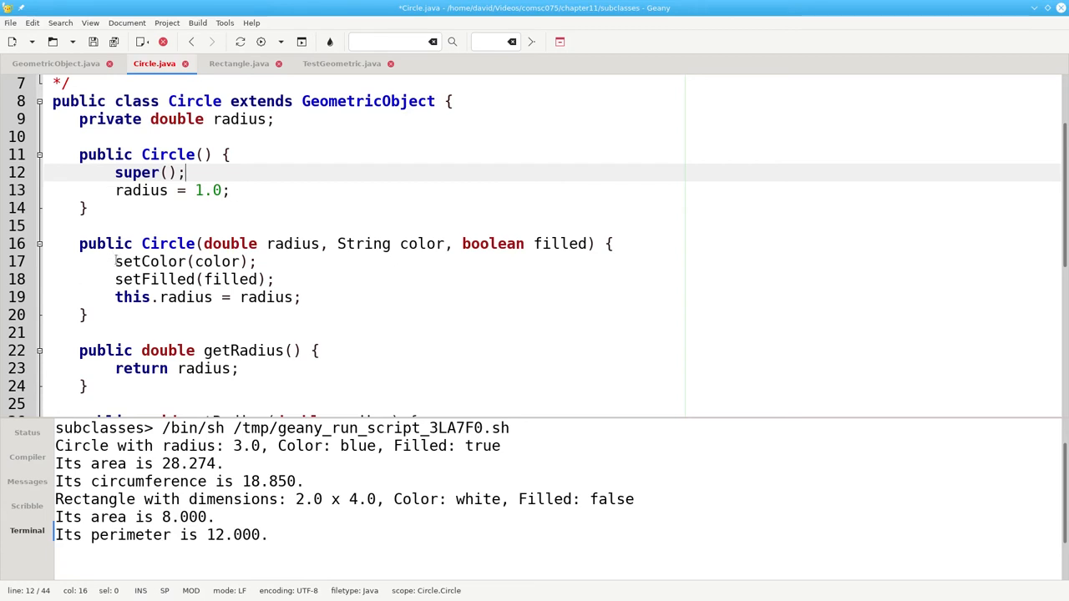
# - Replace the full constructor's setter calls with super(color, filled); and compile Circle.java
pyautogui.moveTo(115, 262); pyautogui.dragTo(274, 279)
pyautogui.write('super(')
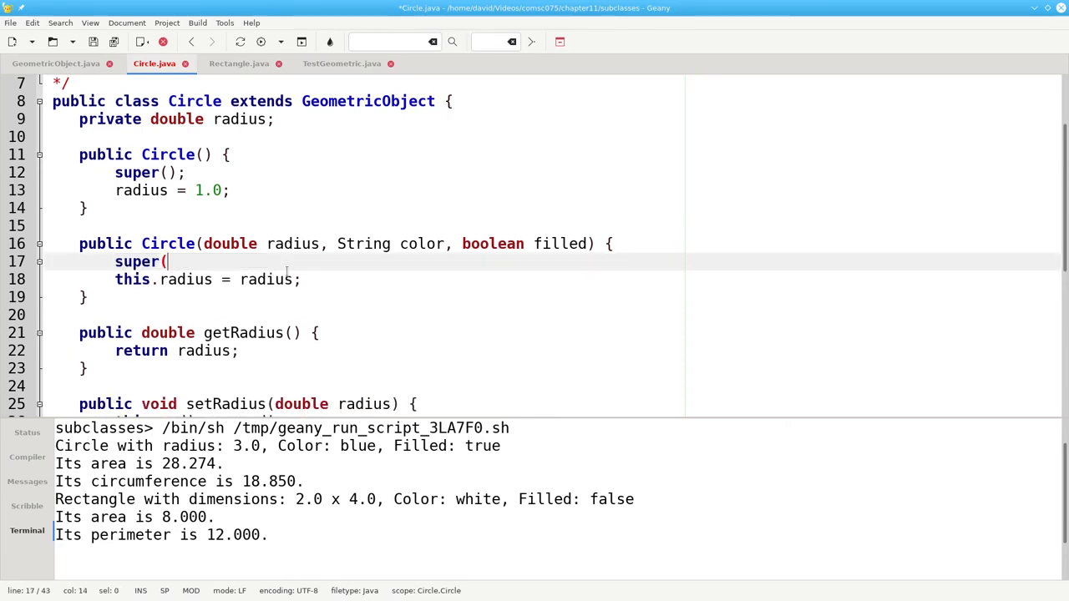
pyautogui.write('color')
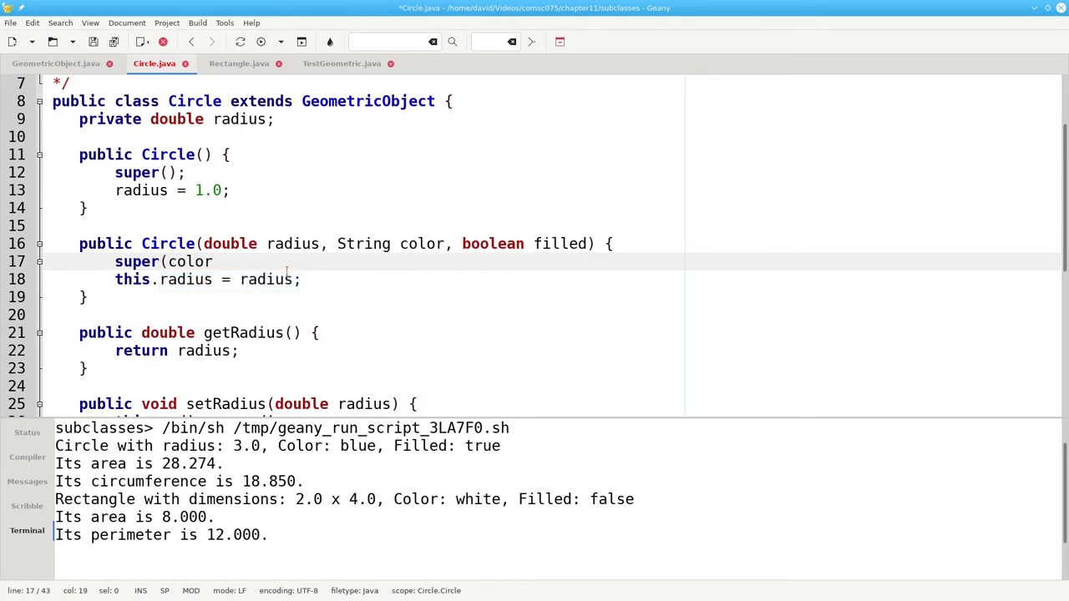
pyautogui.write(', filled)')
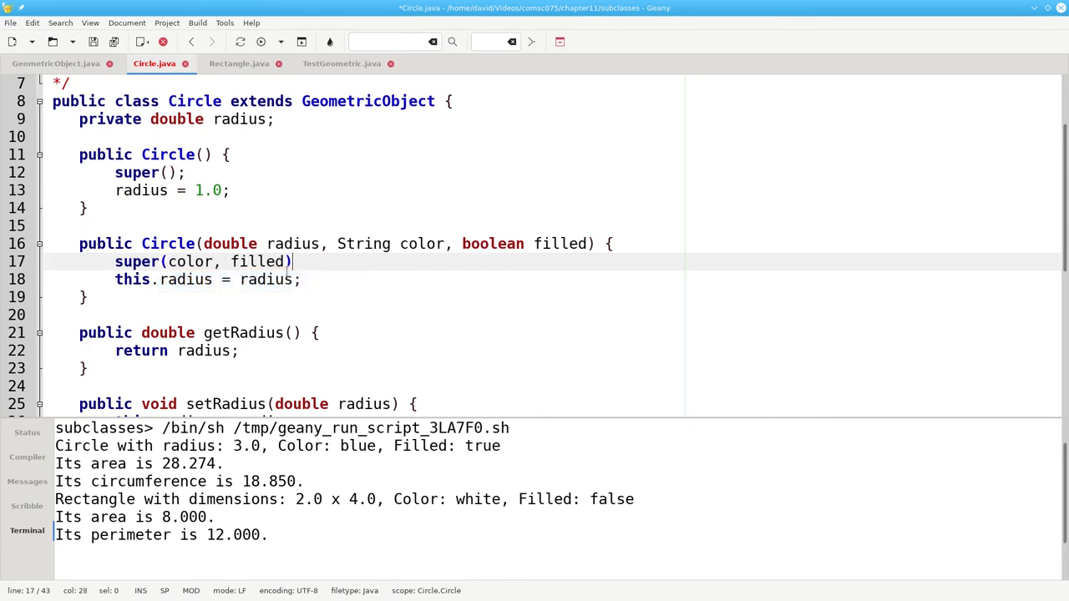
pyautogui.write(';')
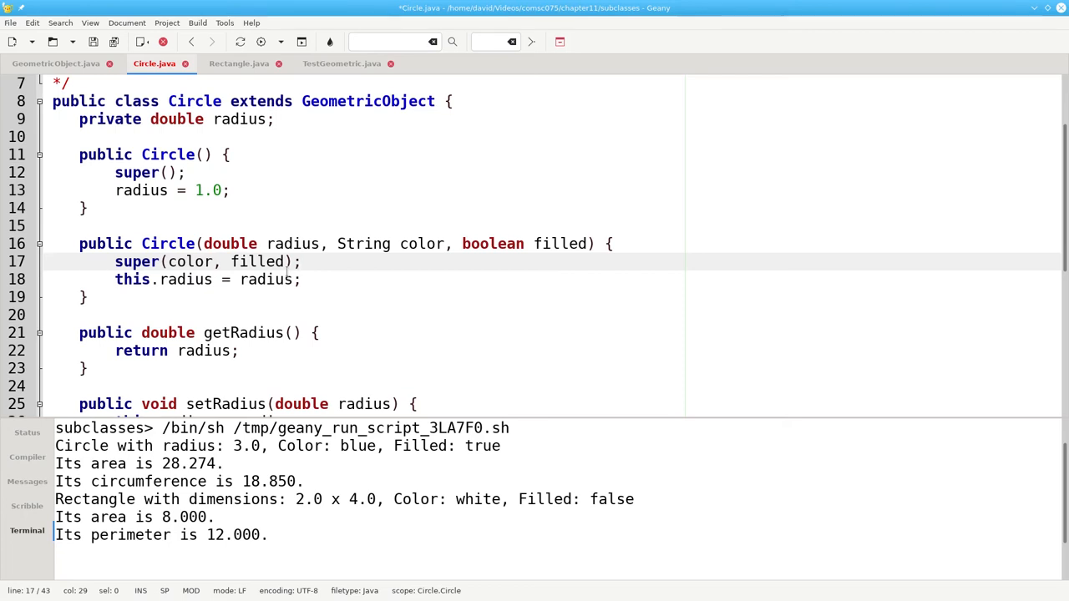
pyautogui.click(301, 261)
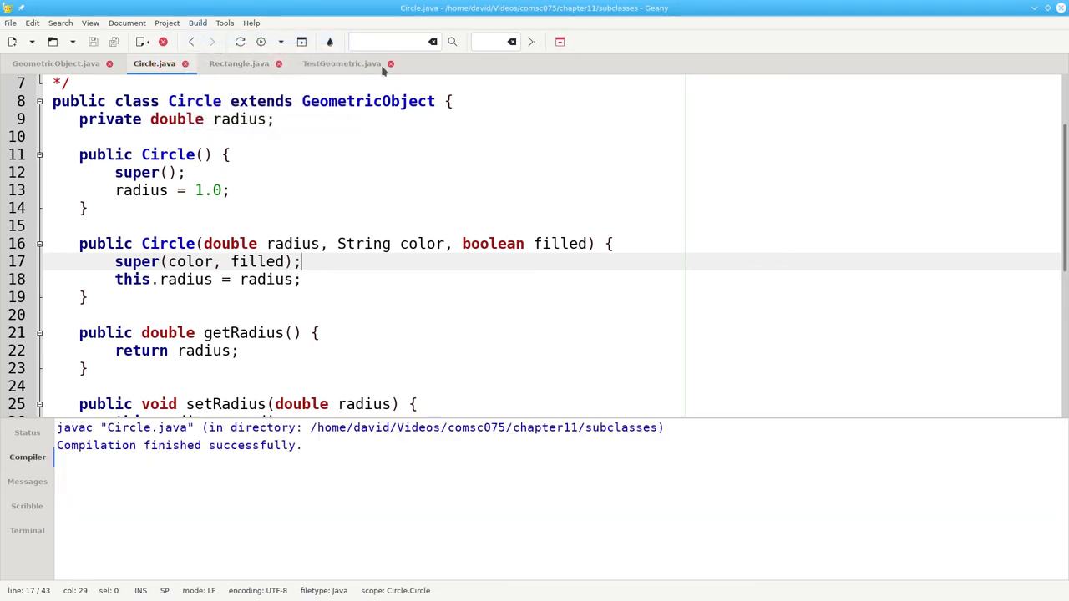
# - Recompile TestGeometric from the Build menu and rerun it
pyautogui.click(197, 22)
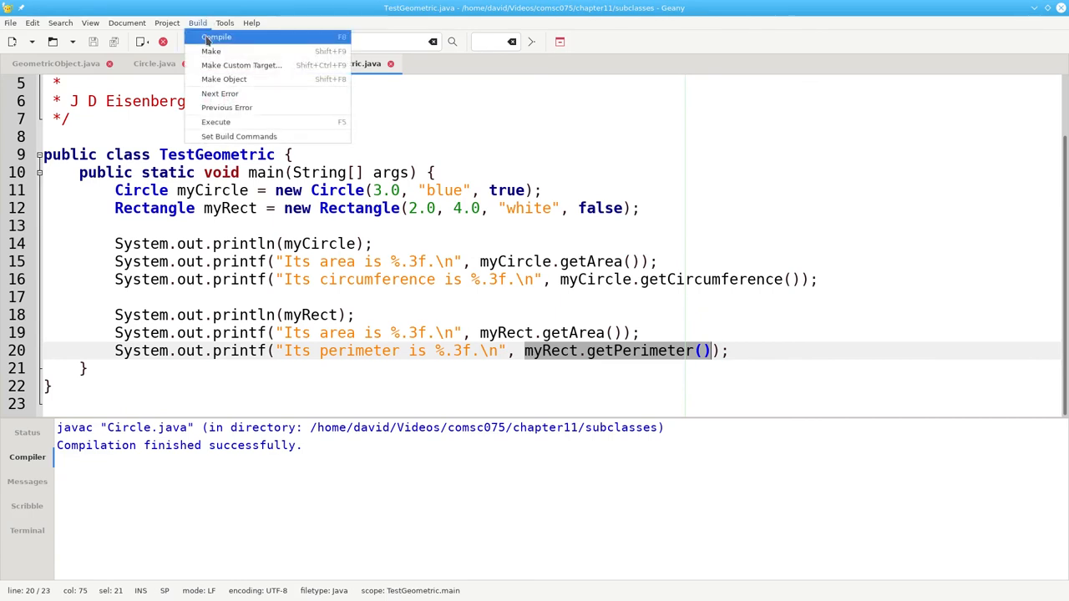
pyautogui.click(216, 36)
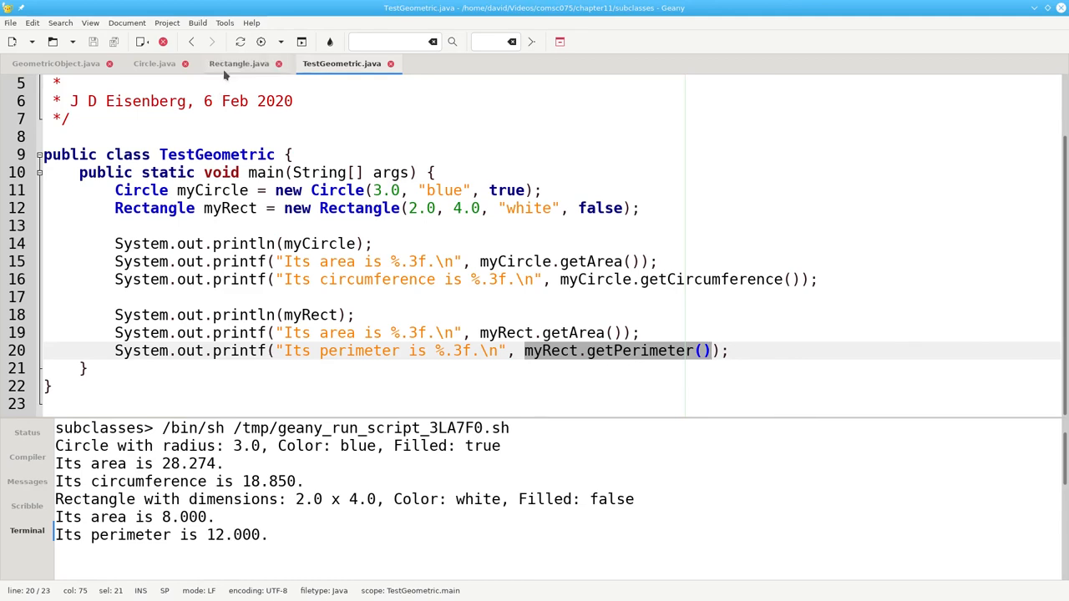
# - In Rectangle.java, make the default constructor call super(); instead of the setters
pyautogui.click(238, 63)
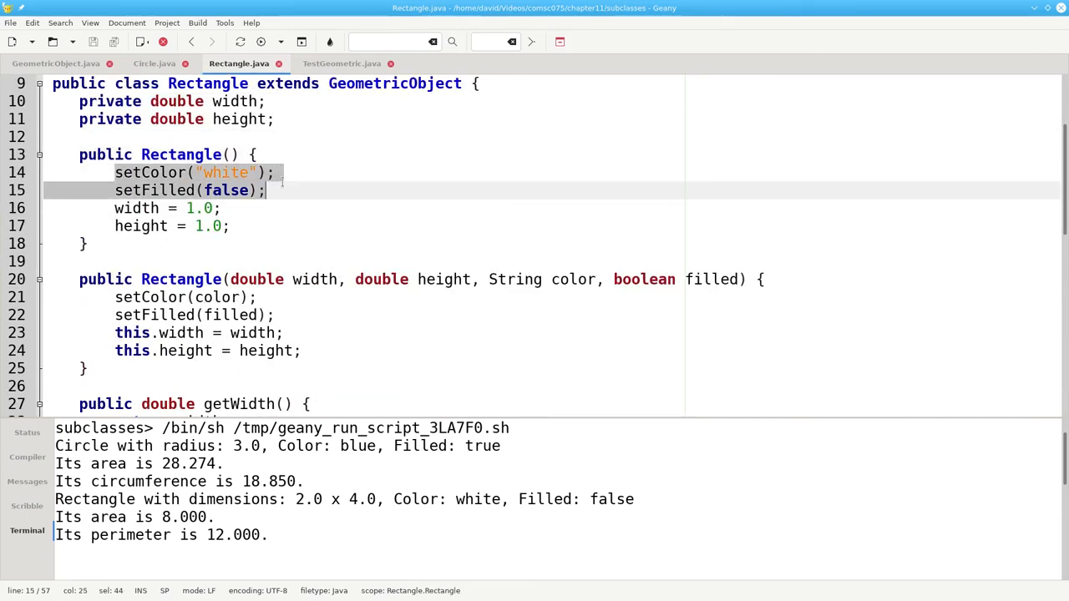
pyautogui.write('super()')
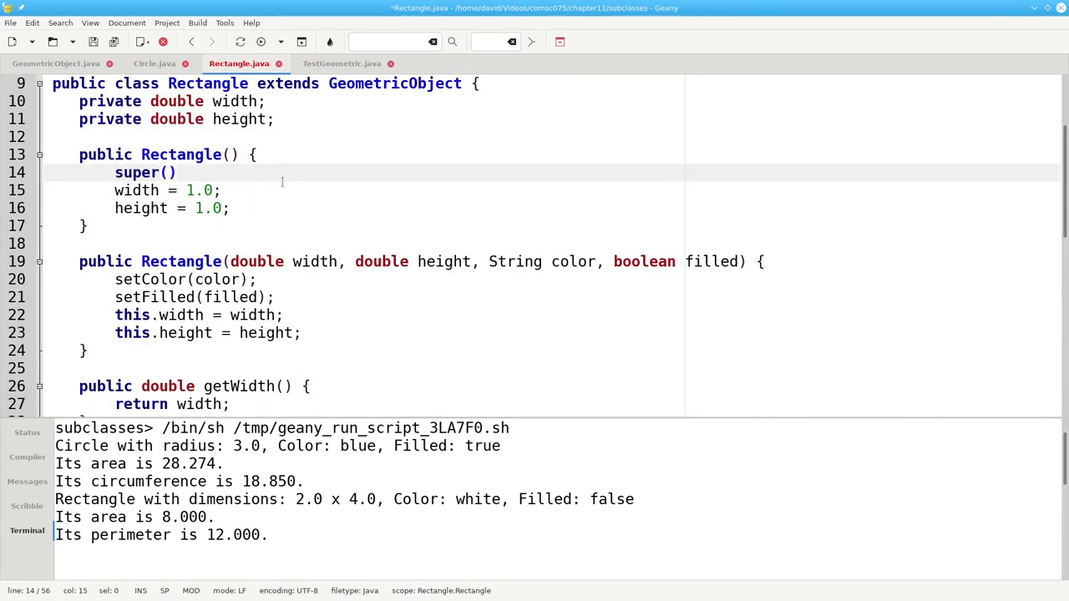
pyautogui.write(';')
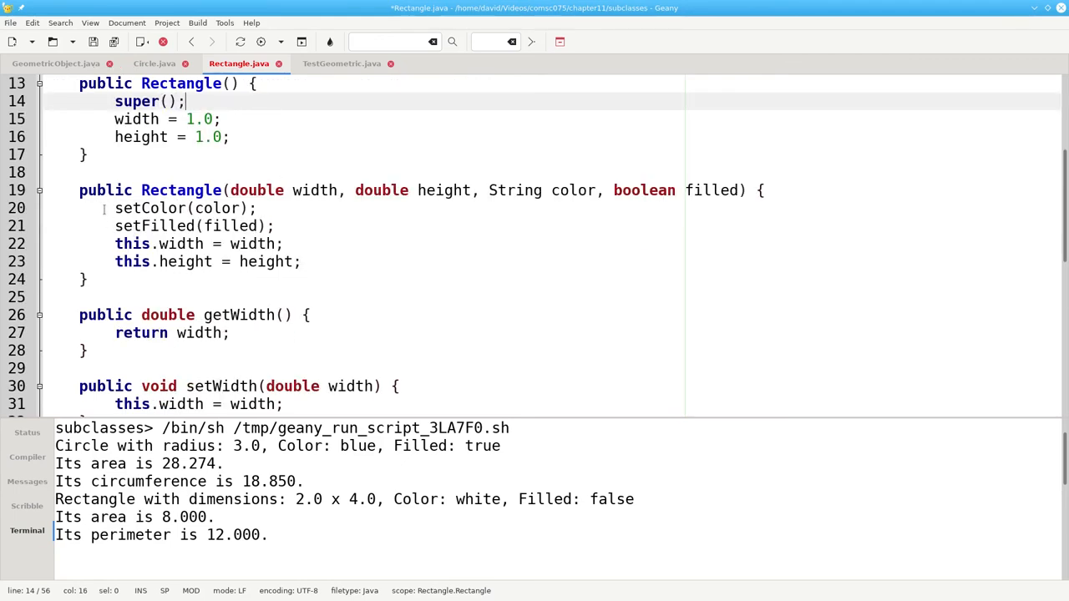
# - Replace the full constructor's setters with super(color, filled);, save, and highlight extends
pyautogui.moveTo(115, 208); pyautogui.dragTo(275, 226)
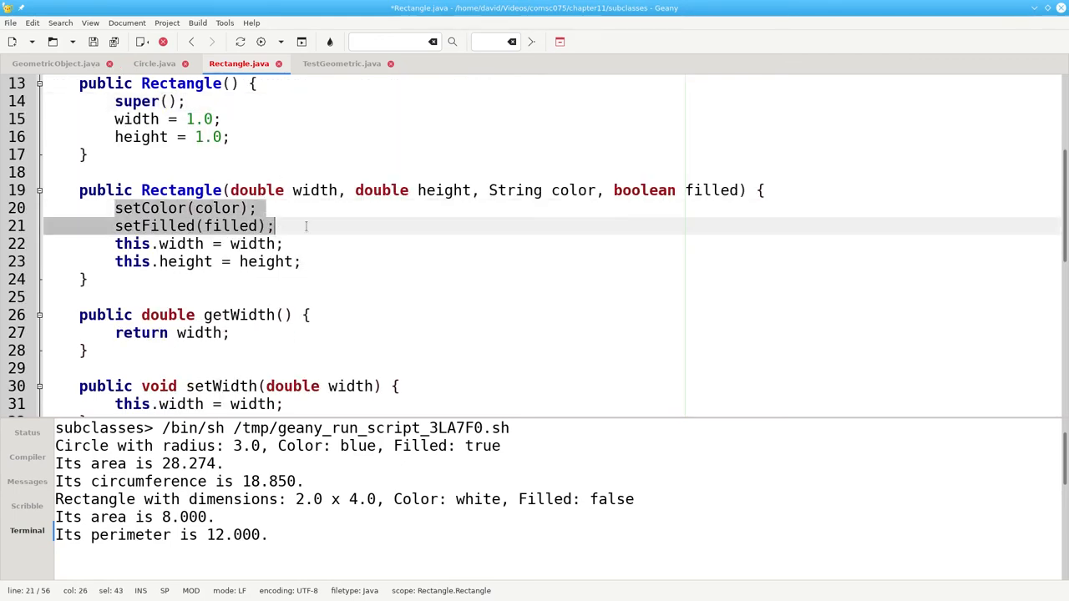
pyautogui.write('super(')
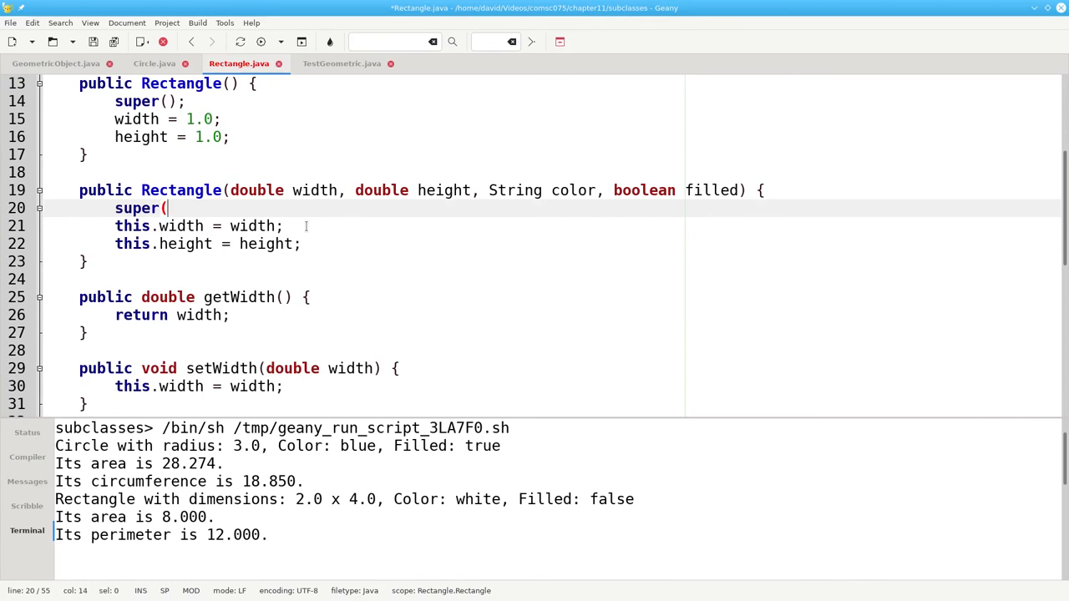
pyautogui.write('color, fi')
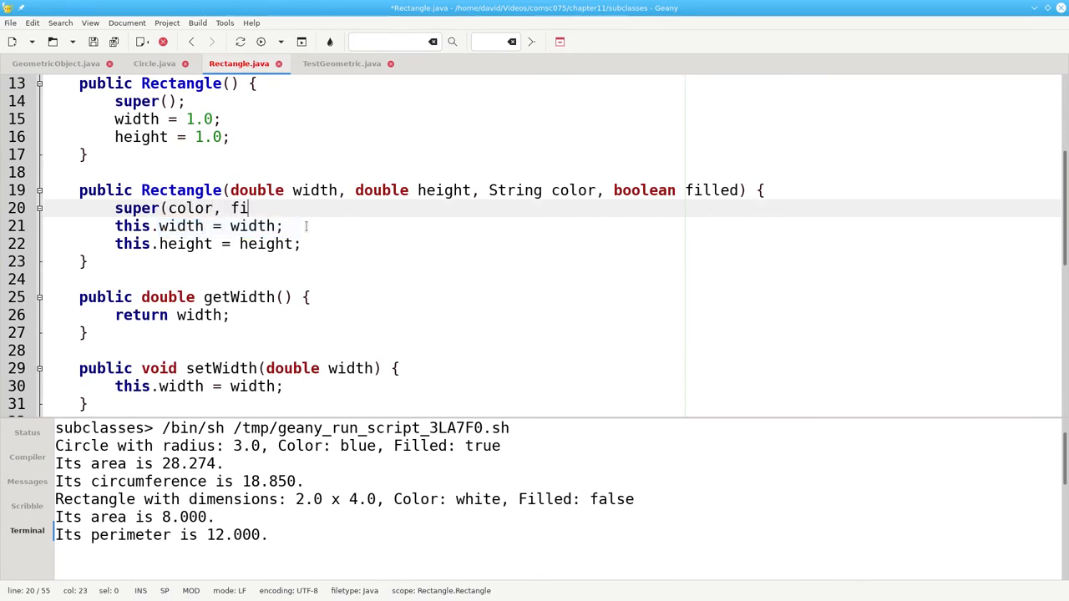
pyautogui.write('lled);')
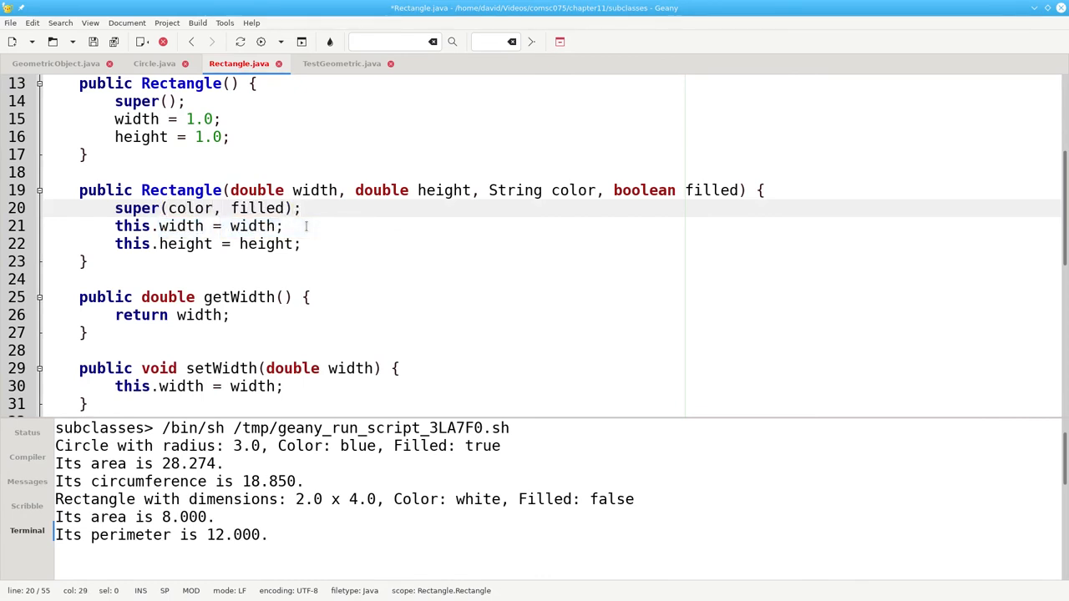
pyautogui.press('ctrl+s')
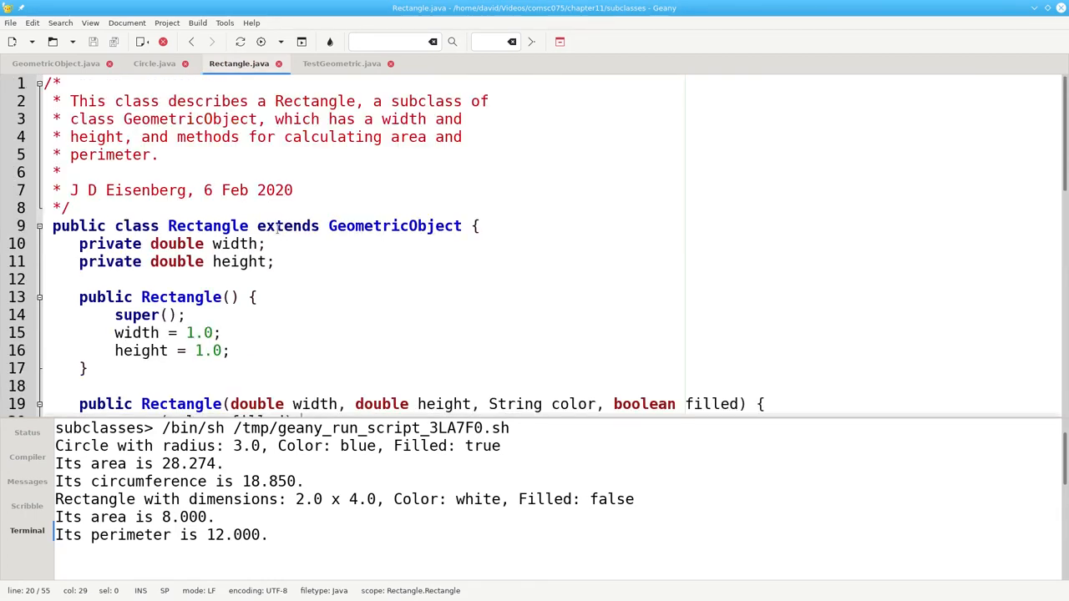
pyautogui.doubleClick(286, 226)
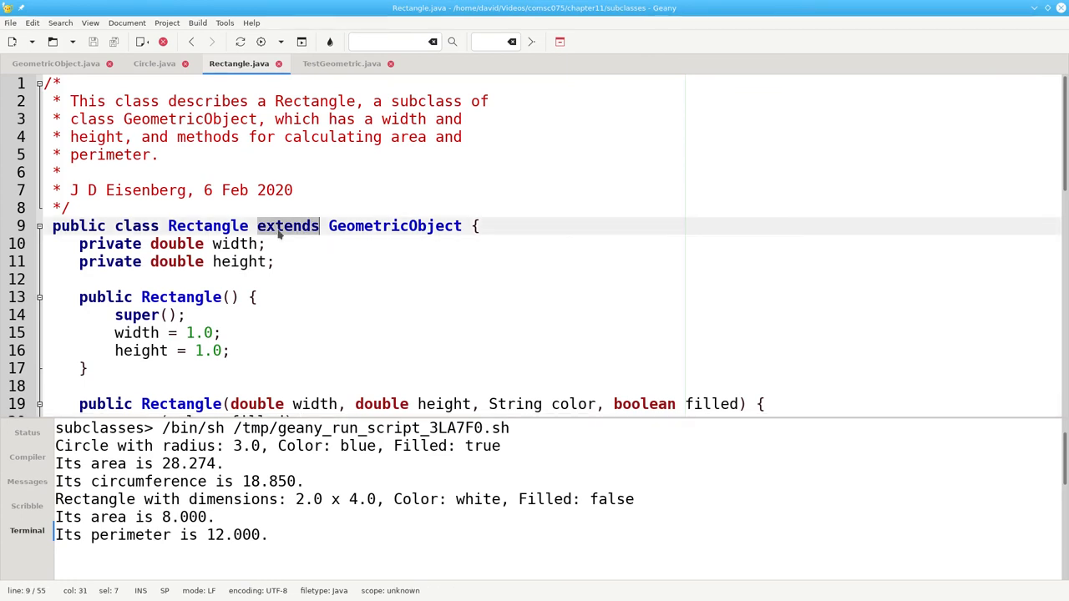